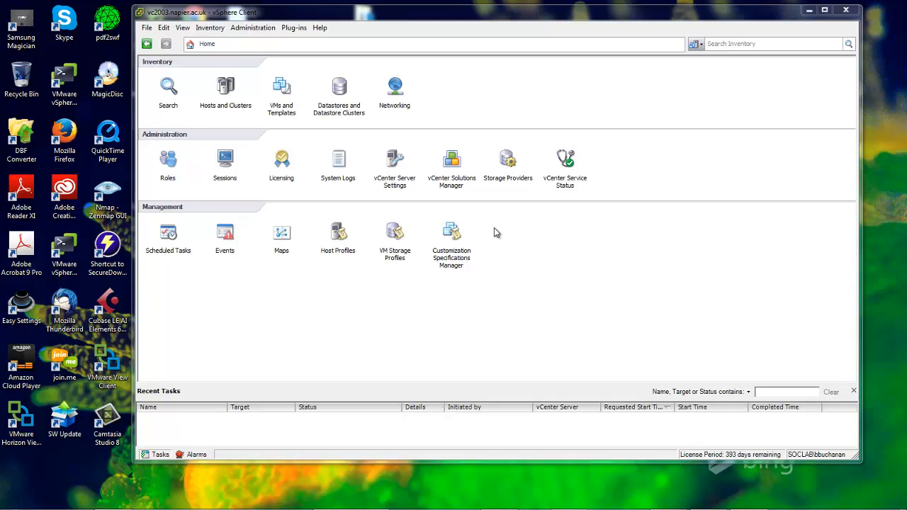
pyautogui.moveTo(408, 69)
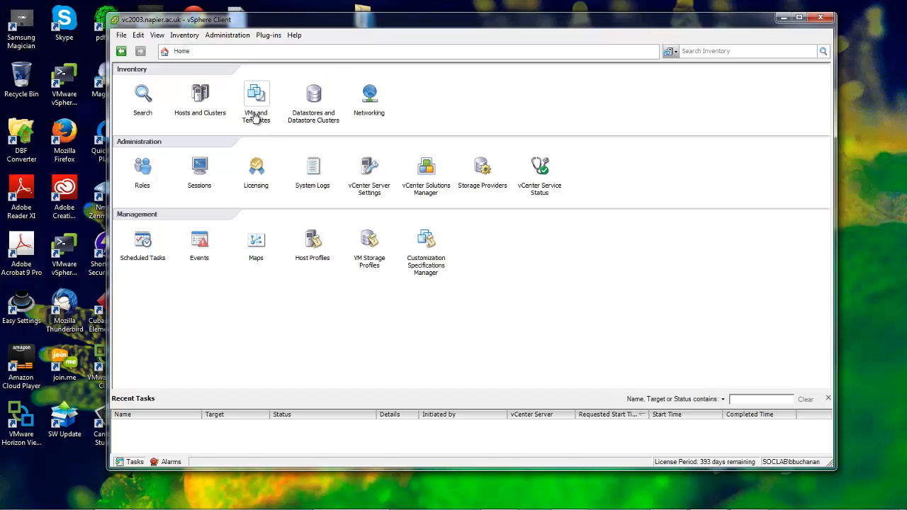
pyautogui.moveTo(255, 119)
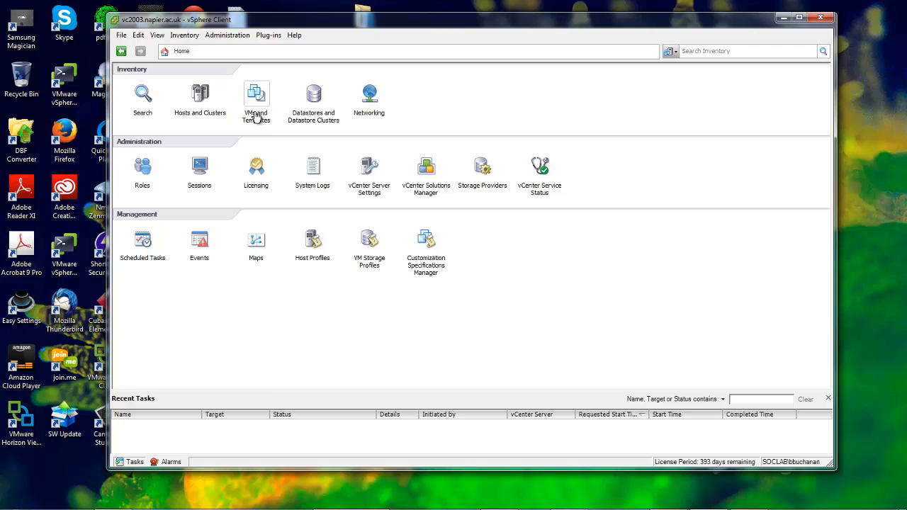
pyautogui.moveTo(255, 106)
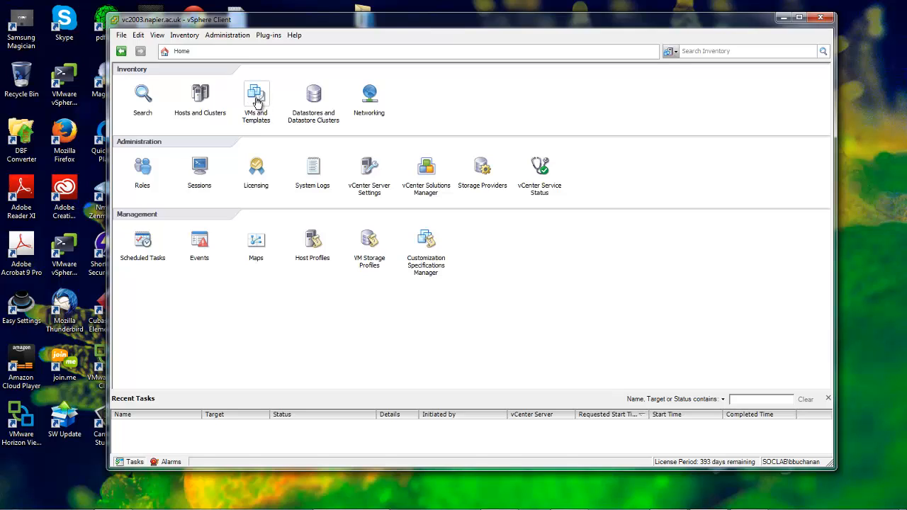
pyautogui.moveTo(303, 102)
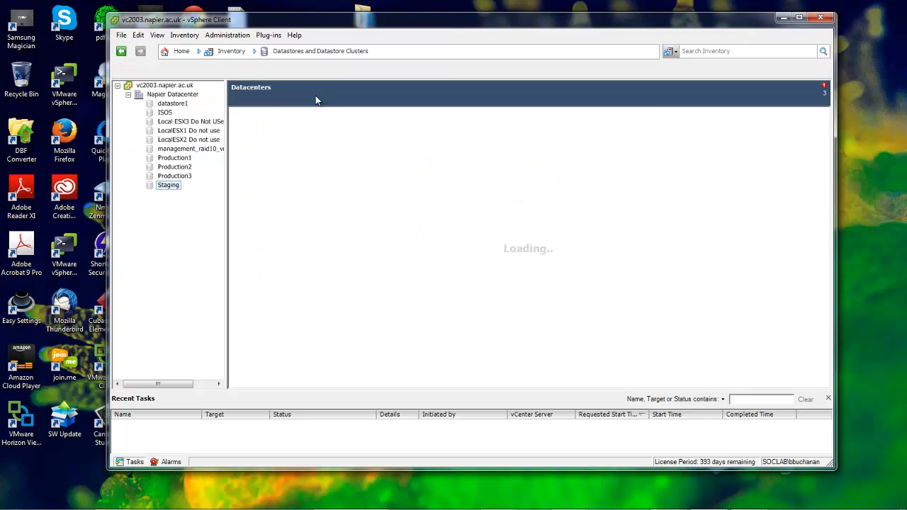
# - Show the Staging datastore's overview page
pyautogui.click(167, 184)
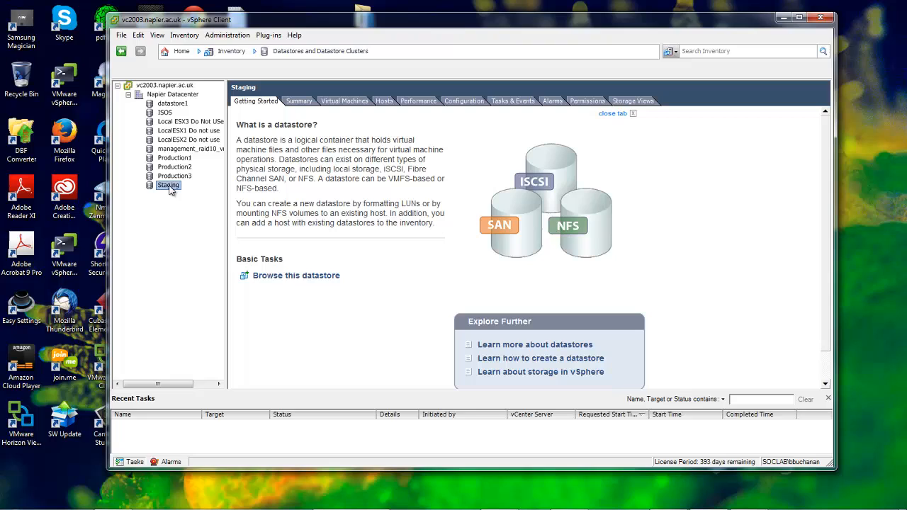
pyautogui.moveTo(169, 190)
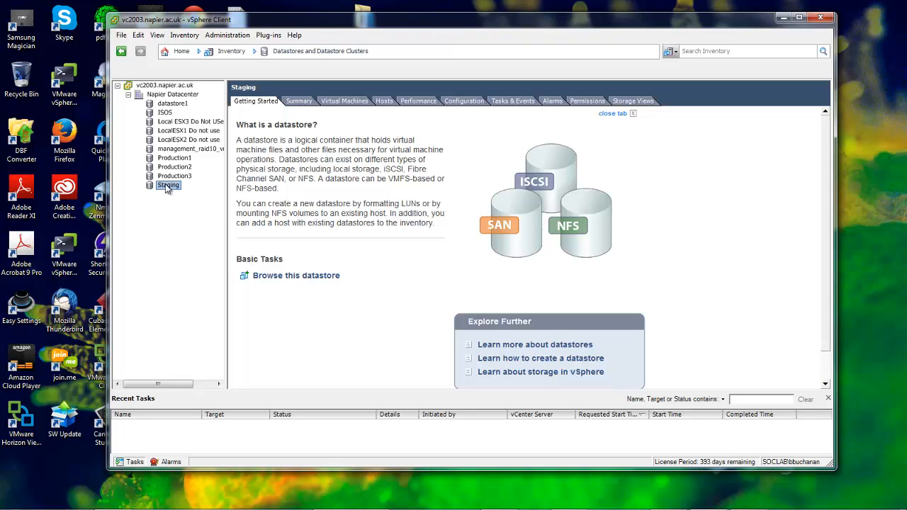
pyautogui.moveTo(212, 187)
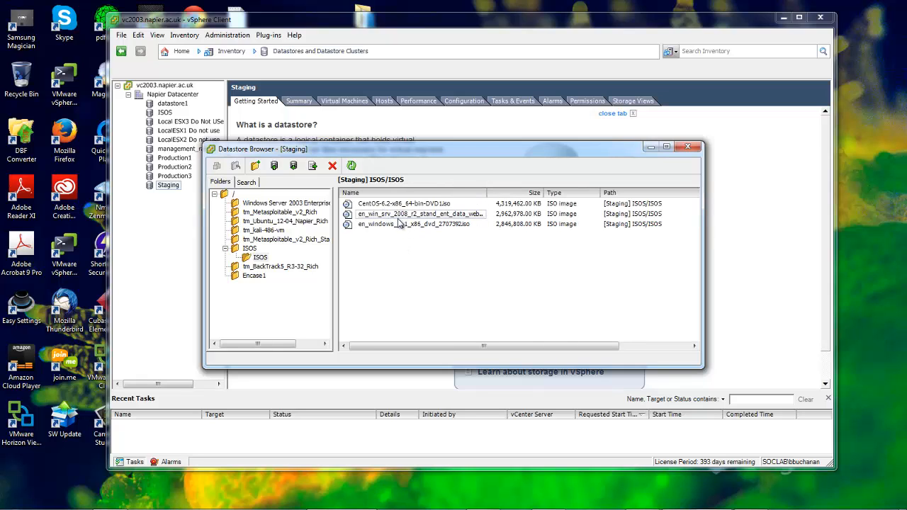
# - Select the Windows Server 2008 R2 ISO and close the Datastore Browser
pyautogui.click(411, 223)
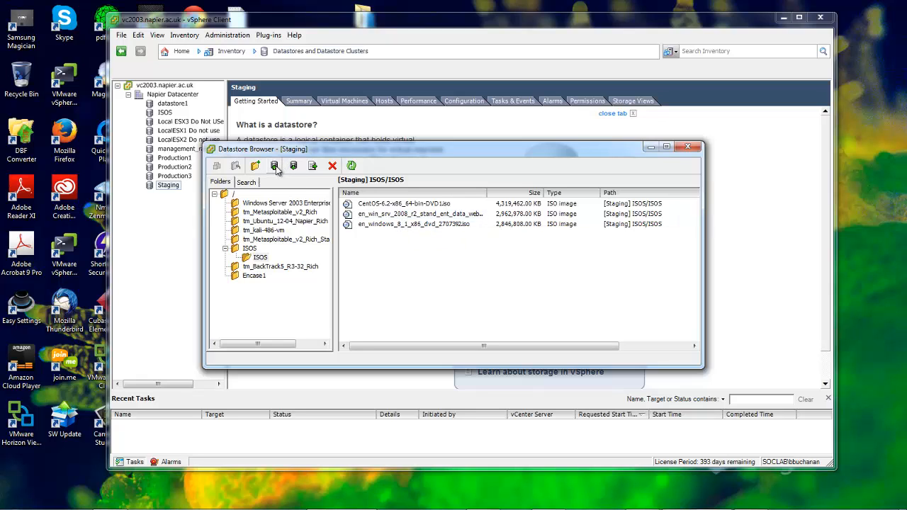
pyautogui.moveTo(275, 164)
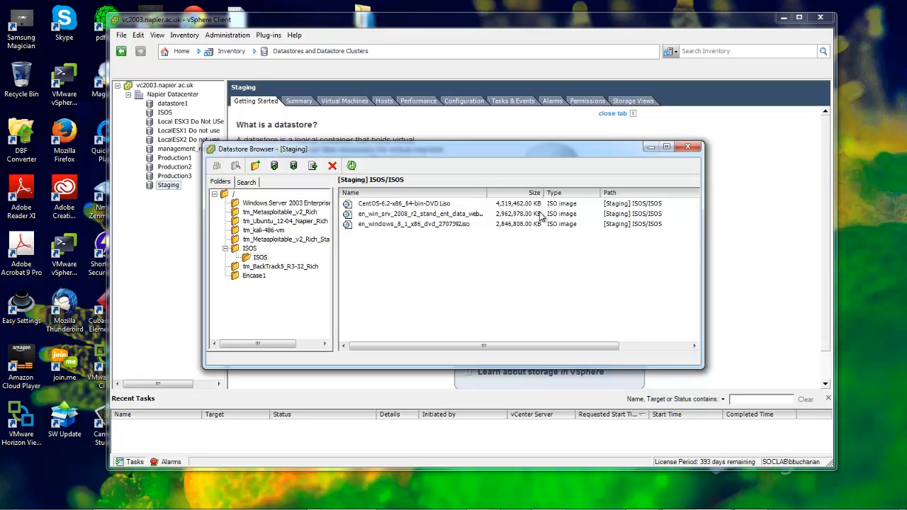
pyautogui.moveTo(558, 201)
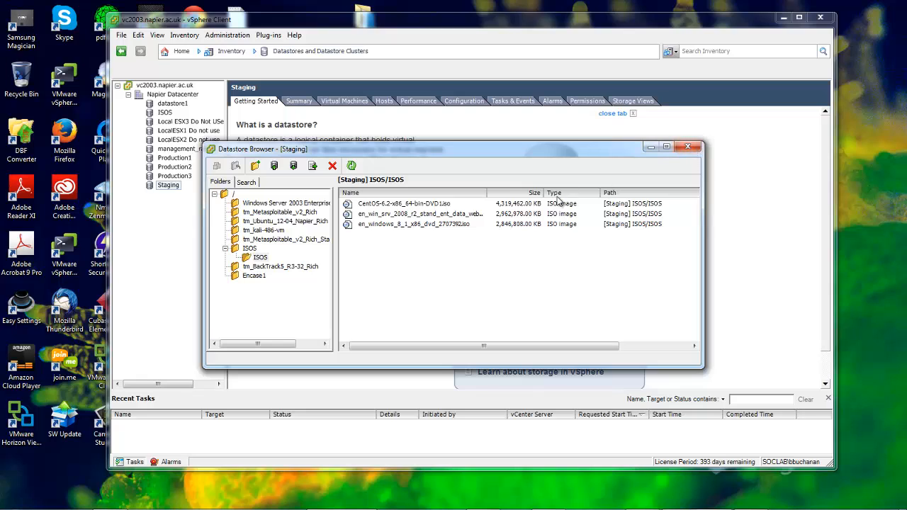
pyautogui.click(418, 212)
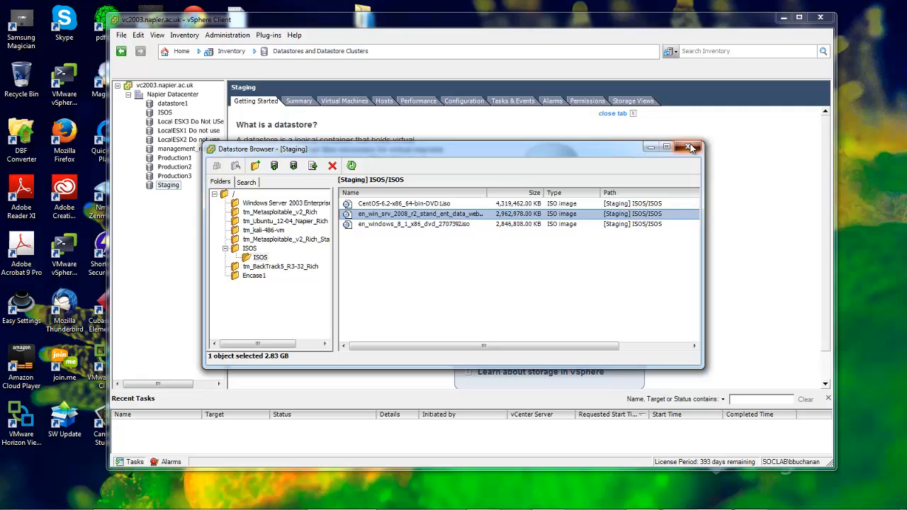
pyautogui.click(690, 148)
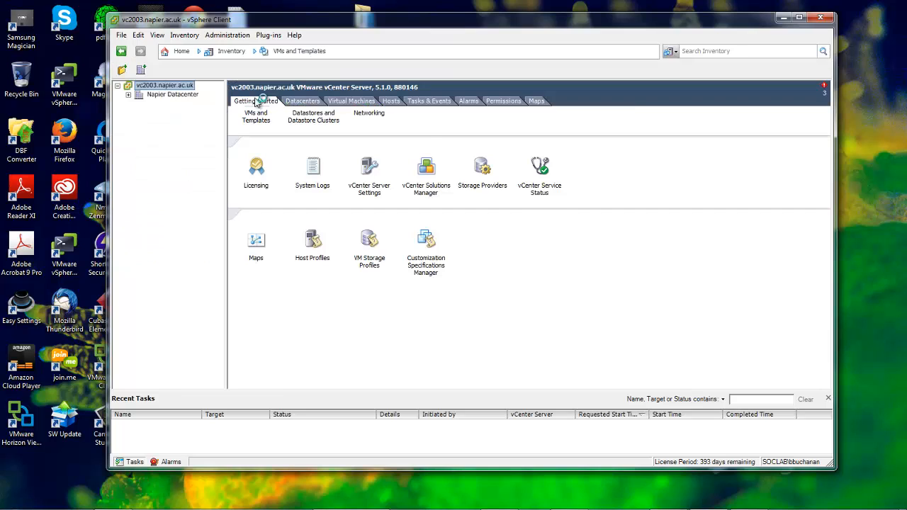
# - Start a new virtual machine in Napier Datacenter via File > New > Virtual Machine
pyautogui.click(122, 34)
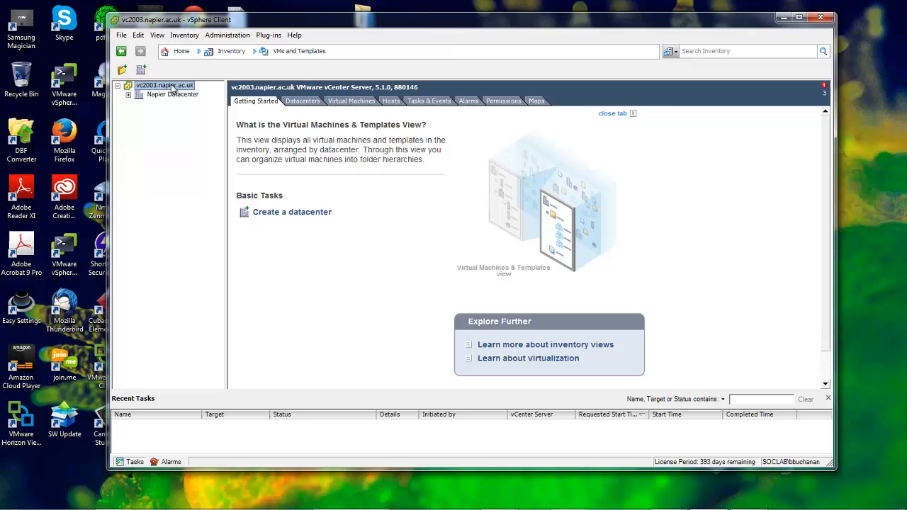
pyautogui.click(171, 93)
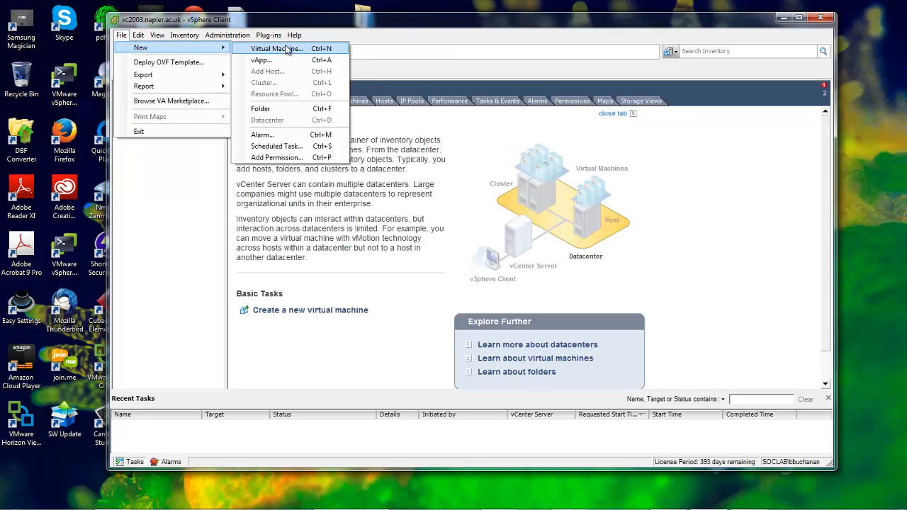
pyautogui.click(275, 48)
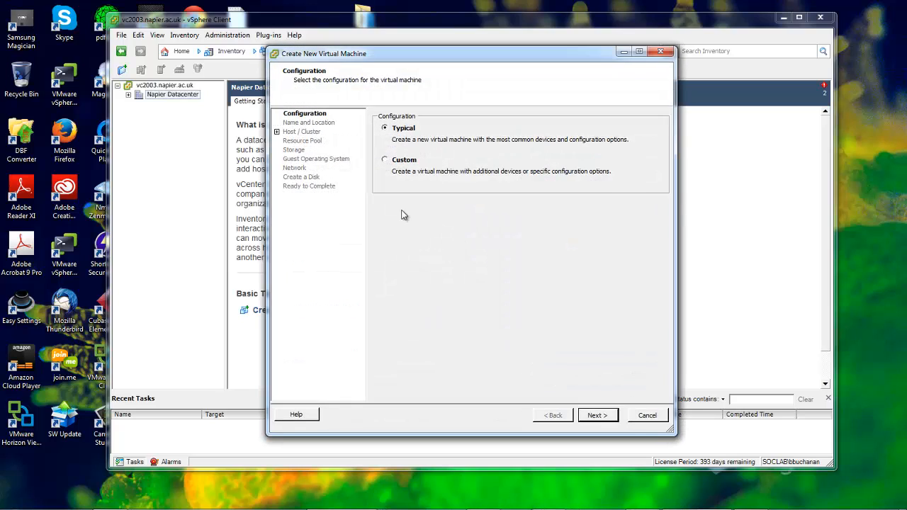
# - Accept the Typical configuration and name the VM 002_Windows8_1
pyautogui.click(598, 415)
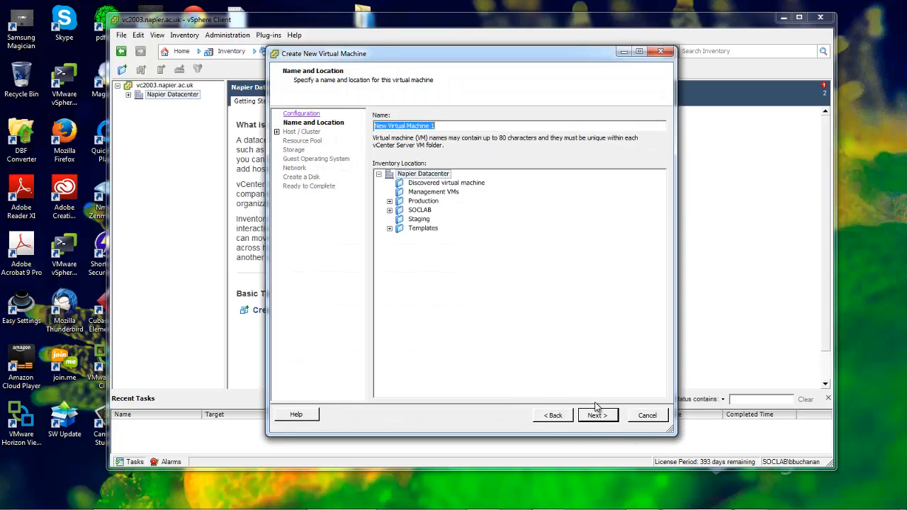
pyautogui.moveTo(428, 155)
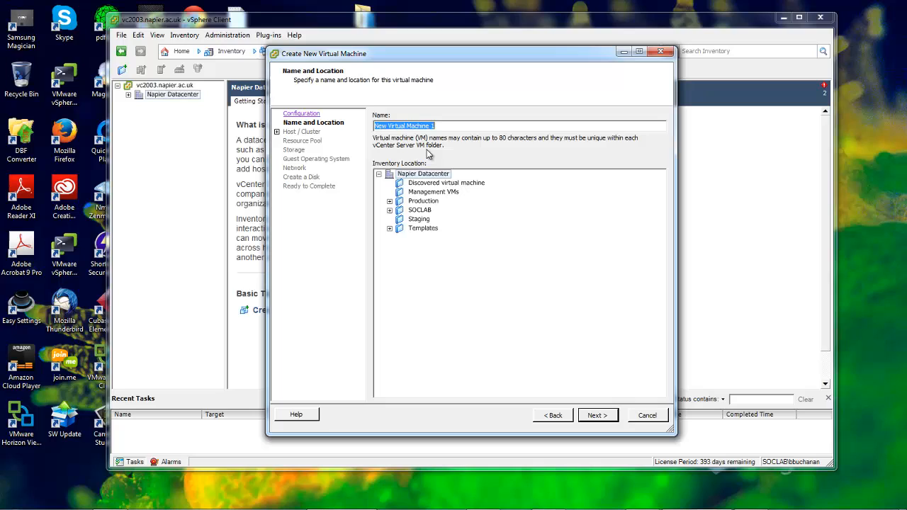
pyautogui.write('002_')
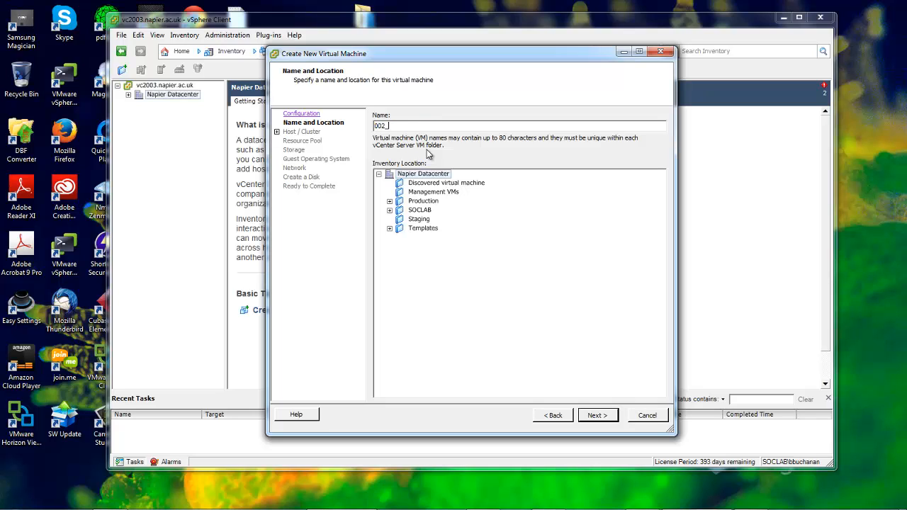
pyautogui.write('Windows')
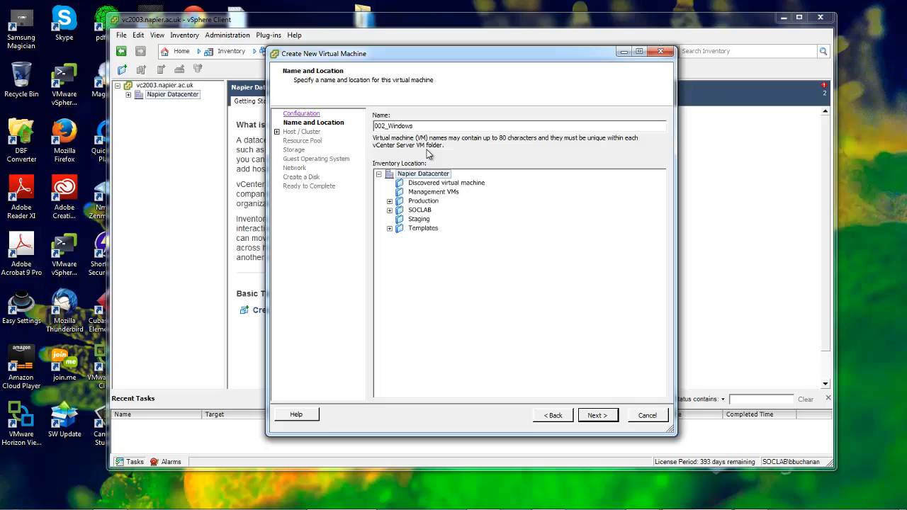
pyautogui.write('8_')
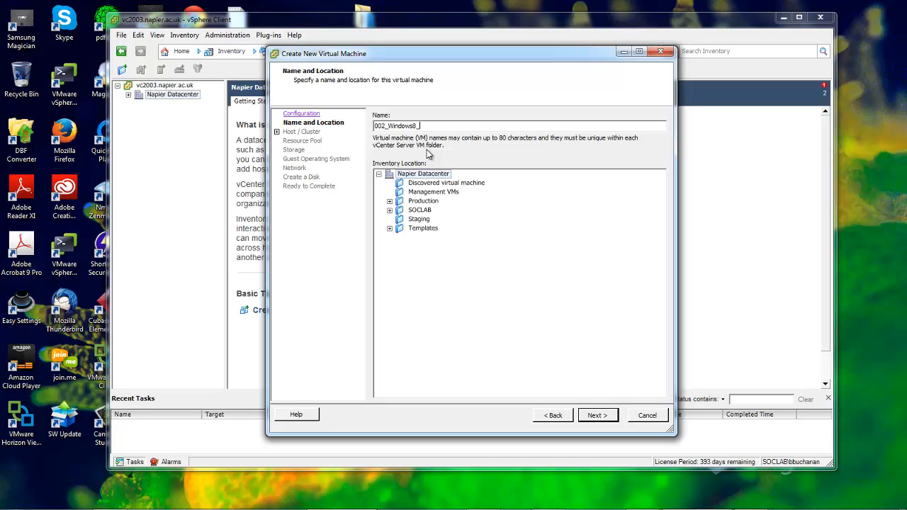
pyautogui.write('1')
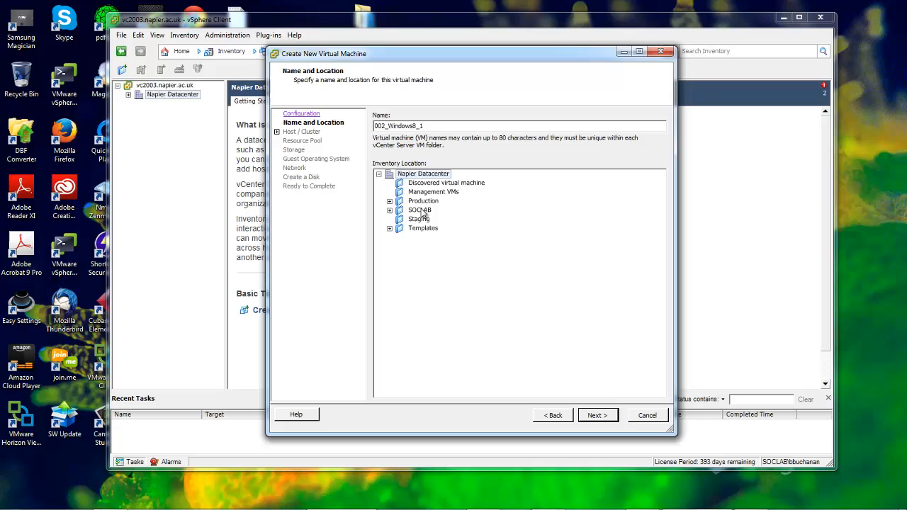
# - Place the VM in a Production subfolder under SOCLAB and continue to Host / Cluster
pyautogui.click(389, 210)
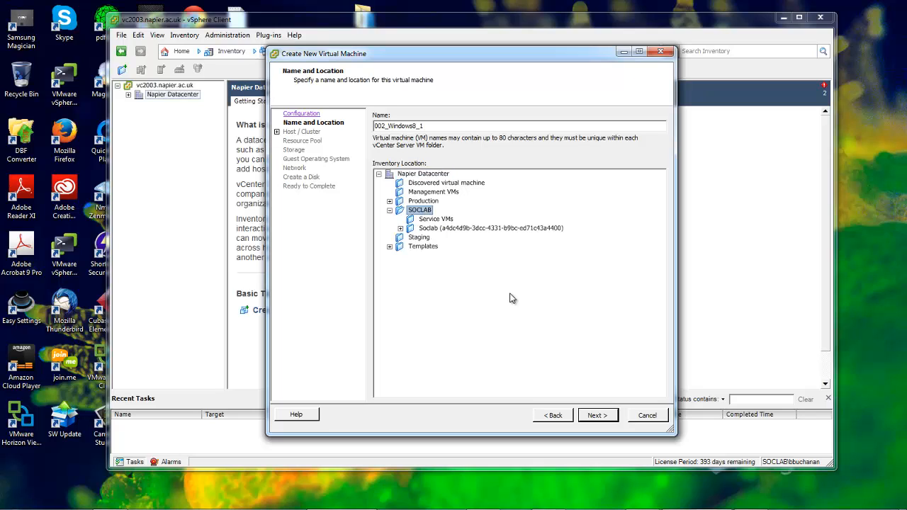
pyautogui.click(422, 201)
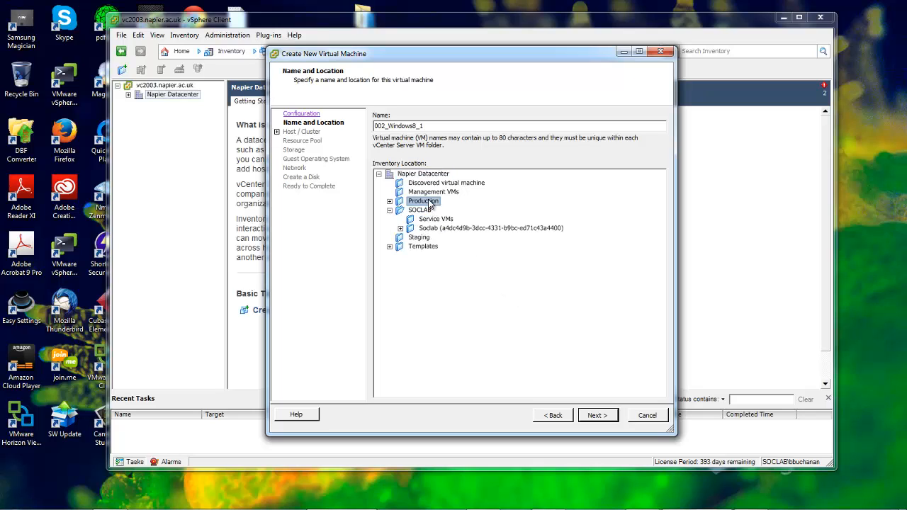
pyautogui.click(389, 201)
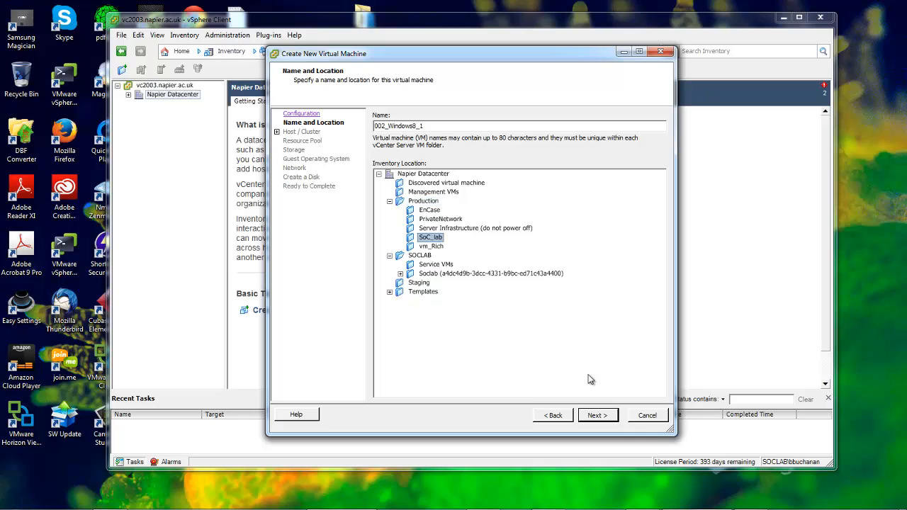
pyautogui.click(597, 415)
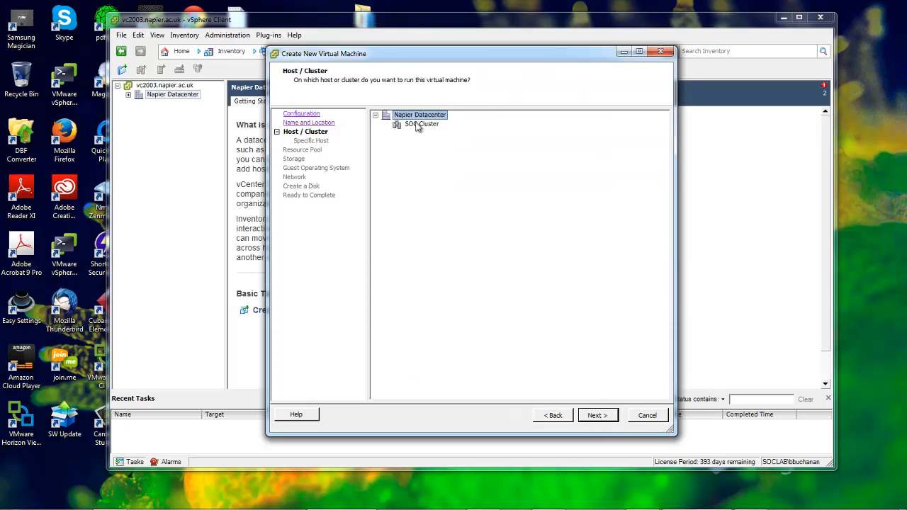
# - Run the VM on SOC Cluster in the SOC Lab resource pool, stored on the Production3 datastore
pyautogui.click(422, 125)
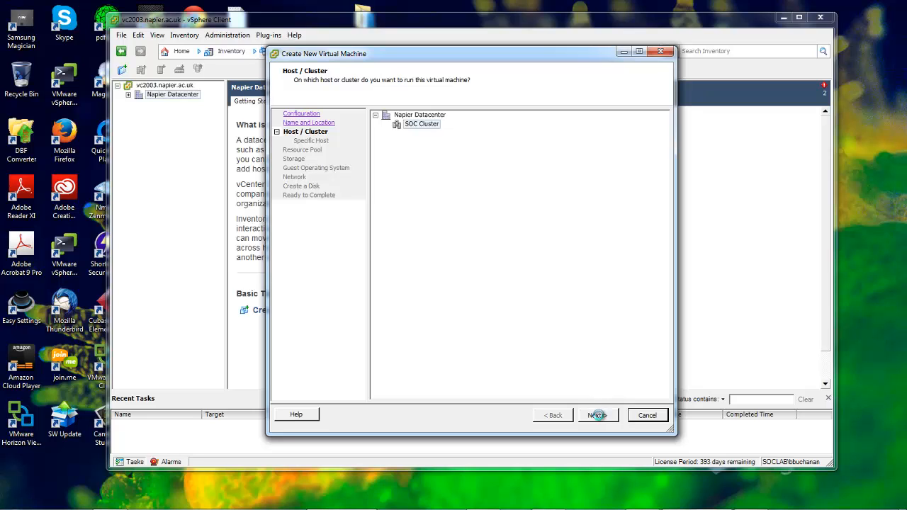
pyautogui.click(598, 413)
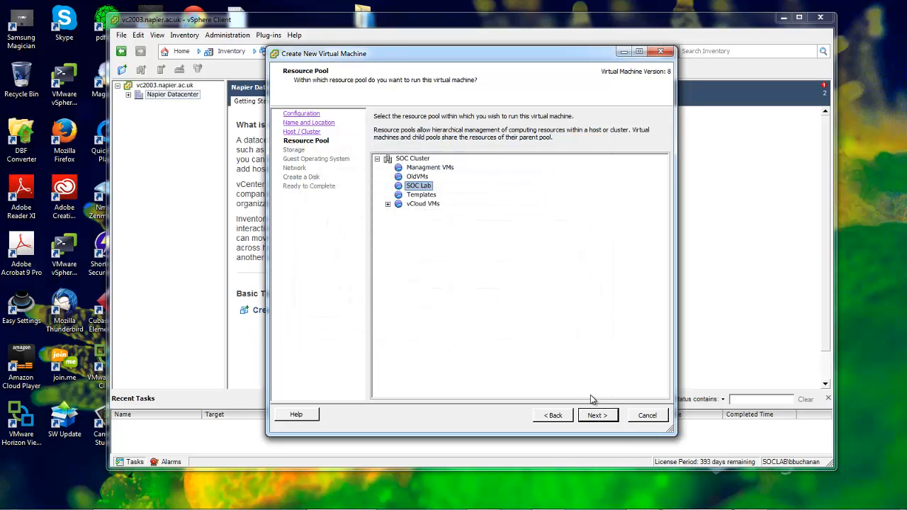
pyautogui.click(598, 415)
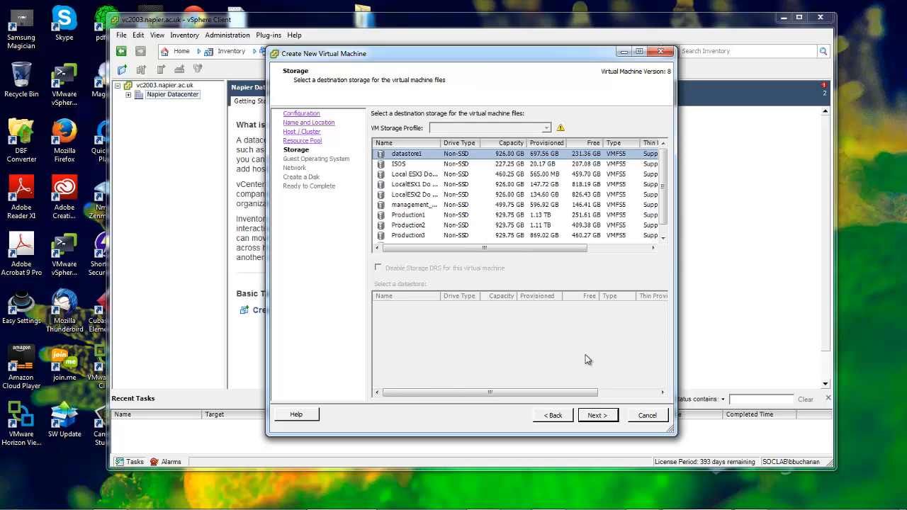
pyautogui.click(408, 235)
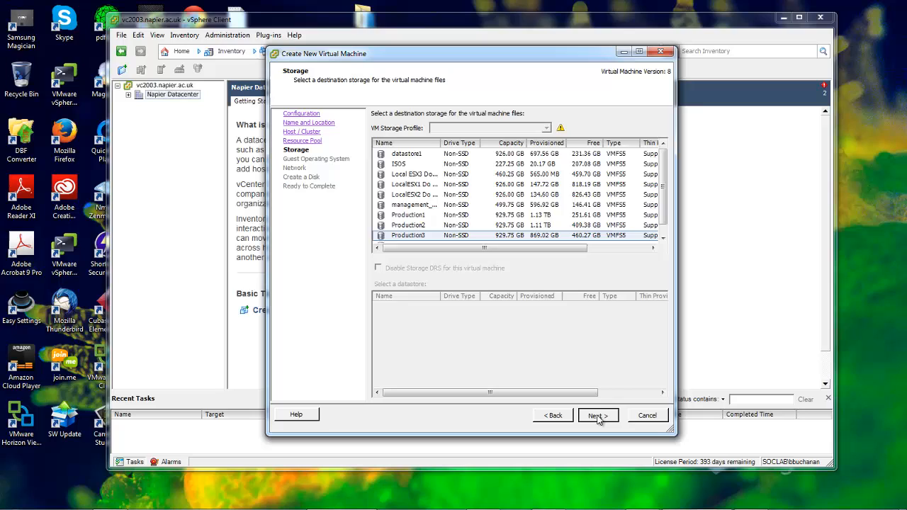
pyautogui.click(598, 415)
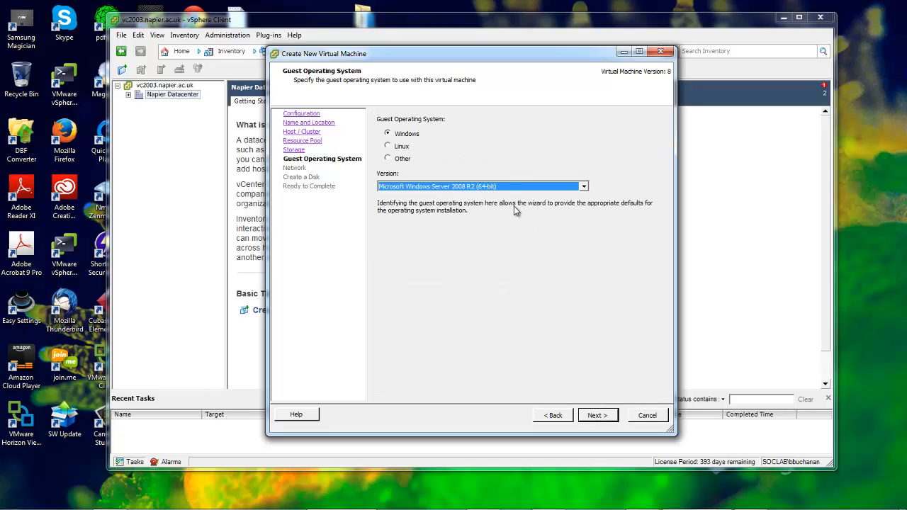
pyautogui.moveTo(536, 240)
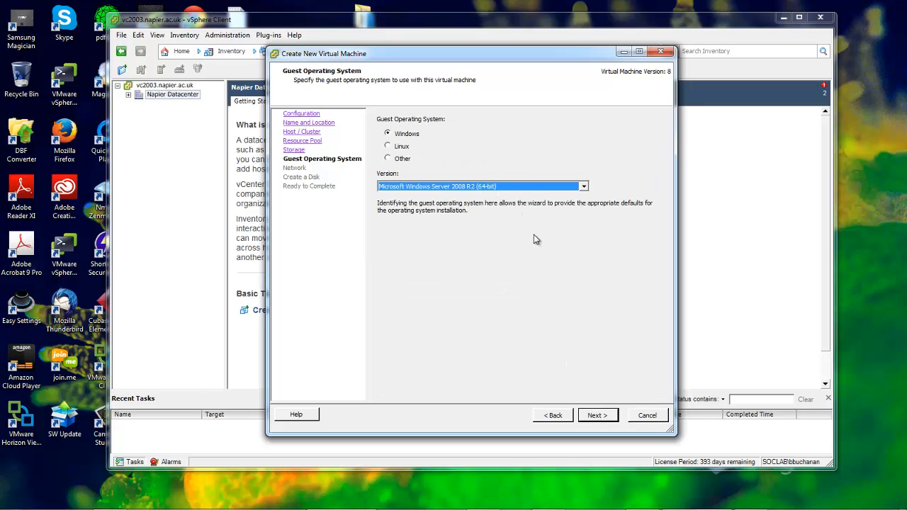
# - Set the guest OS to Microsoft Windows 8 (64-bit) and NIC 1 to VLAN 200 - Lab Network
pyautogui.click(582, 187)
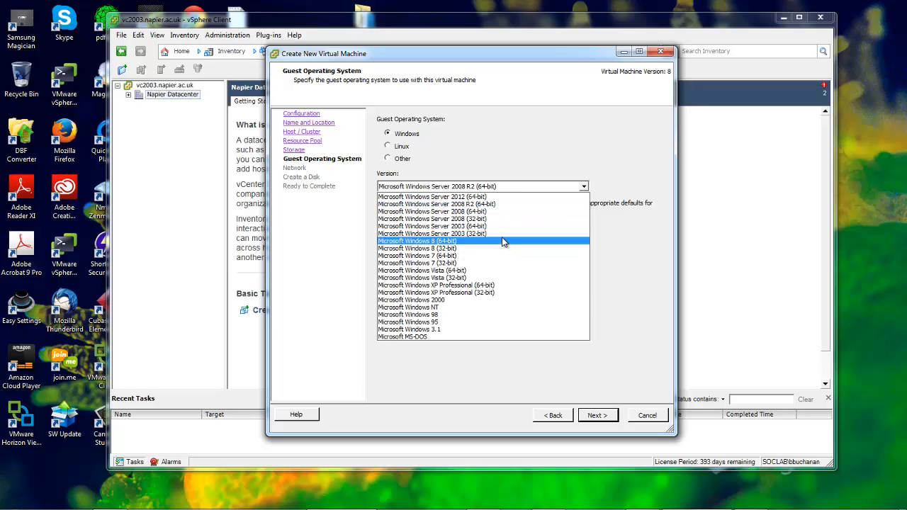
pyautogui.click(597, 413)
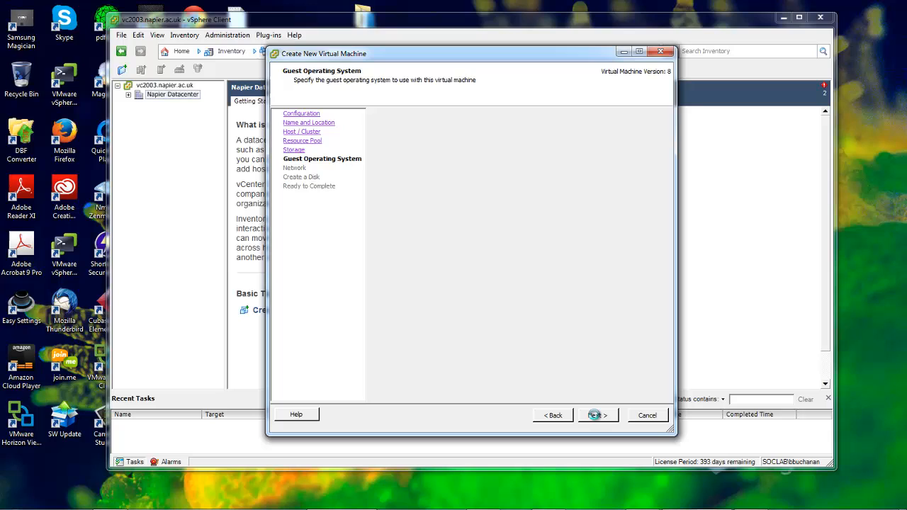
pyautogui.click(598, 413)
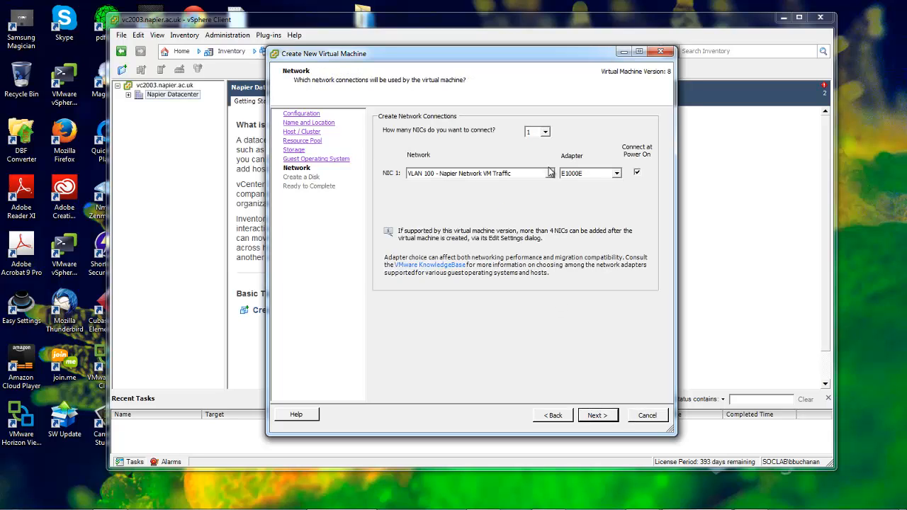
pyautogui.click(478, 173)
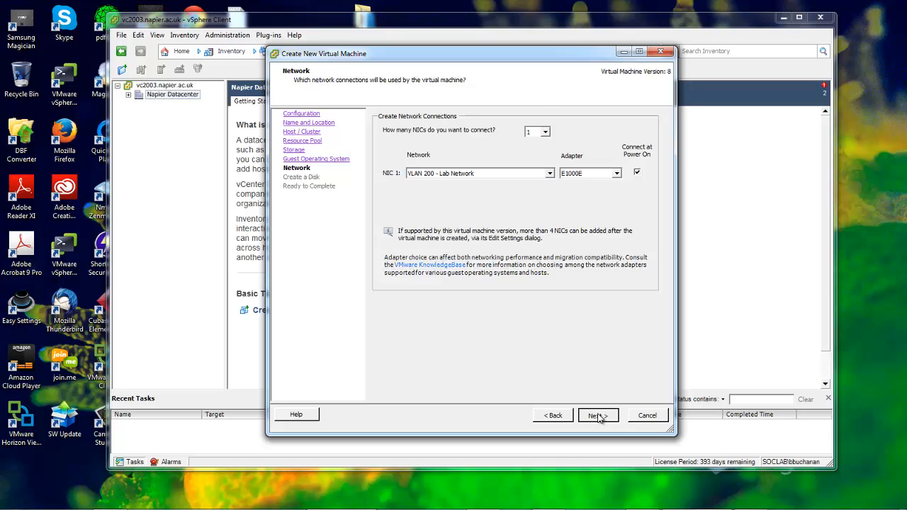
pyautogui.click(596, 415)
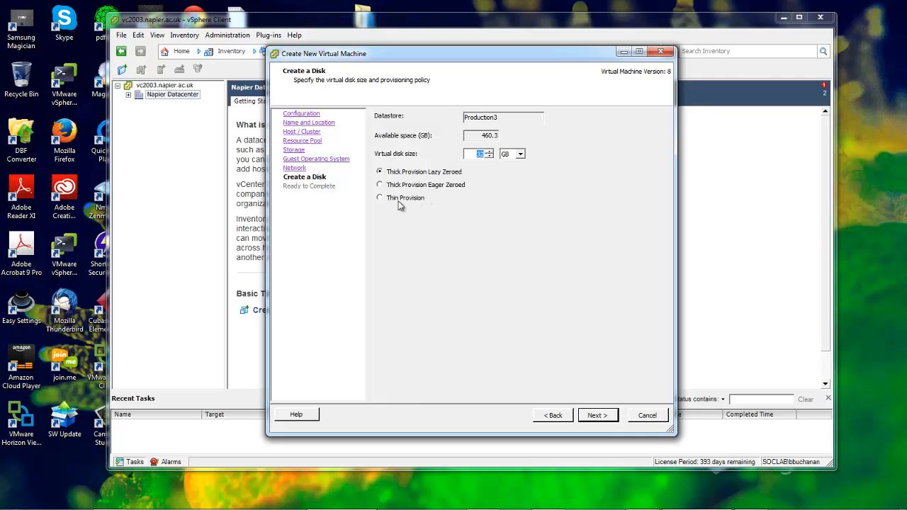
# - Make the 32 GB disk thin provisioned and finish the wizard to create the VM
pyautogui.click(379, 198)
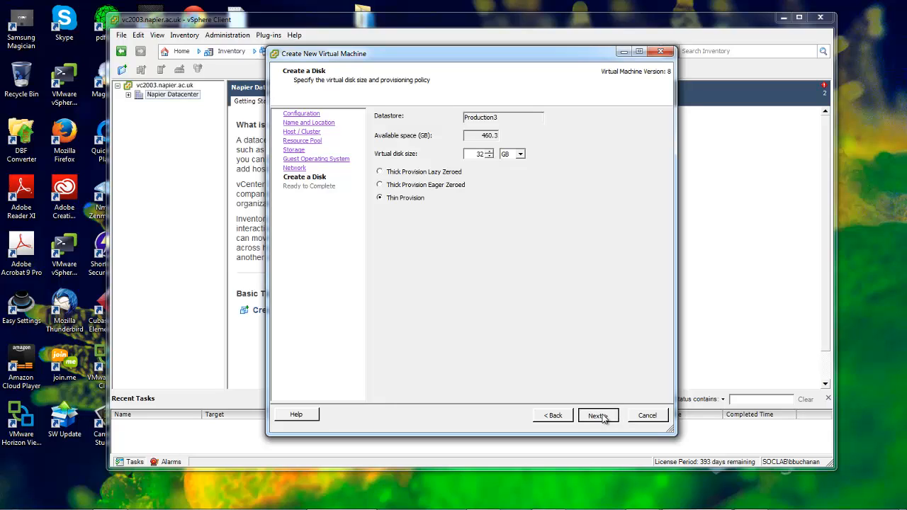
pyautogui.click(598, 415)
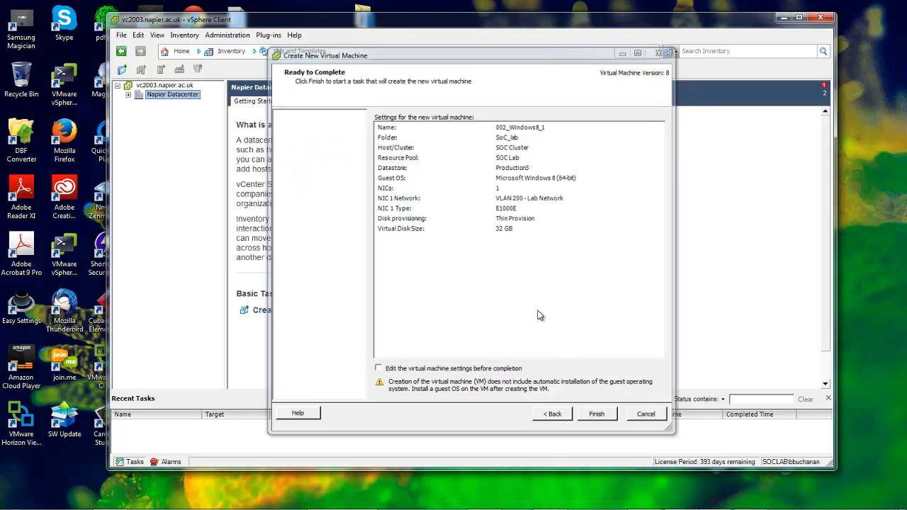
pyautogui.click(595, 414)
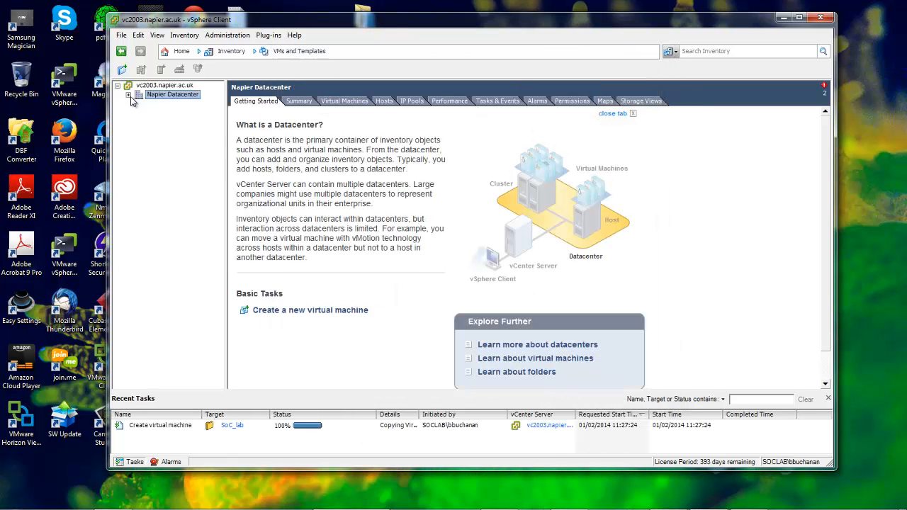
# - Expand the inventory to SoC_lab and select the new 002_Windows8_1 VM for its actions
pyautogui.click(127, 95)
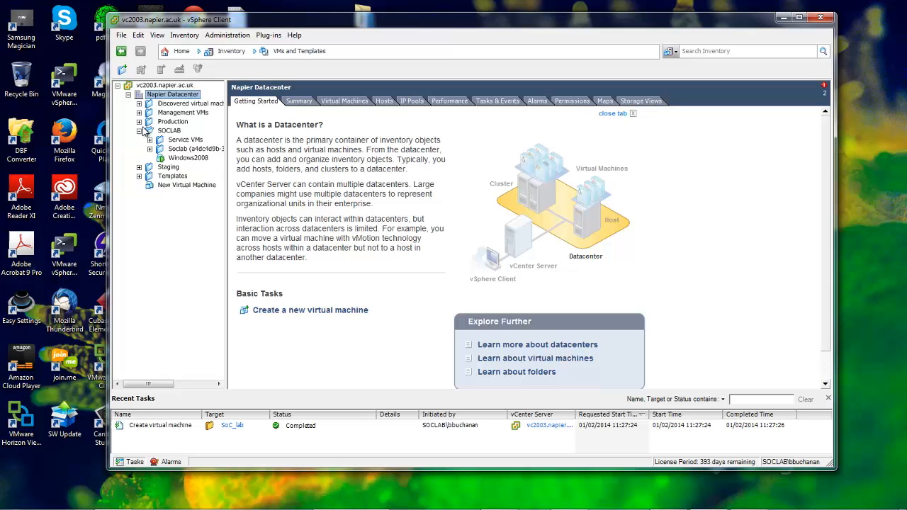
pyautogui.click(159, 122)
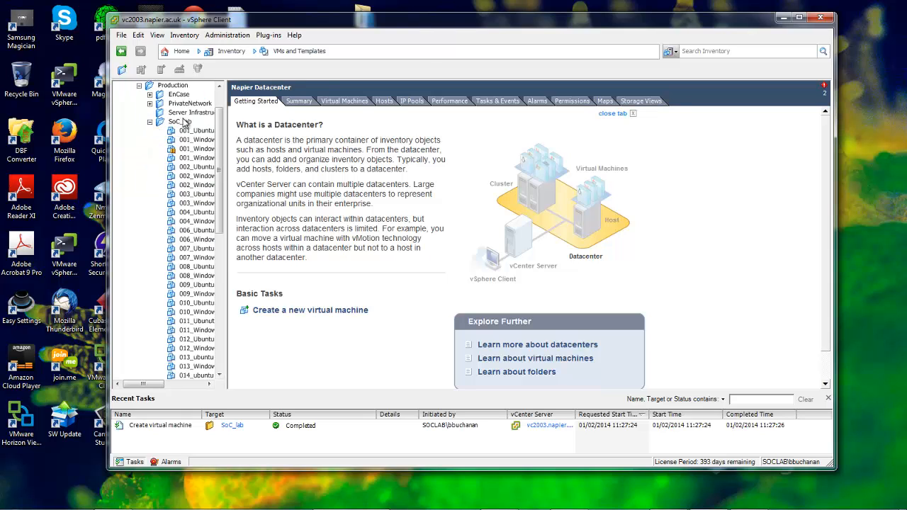
pyautogui.click(180, 122)
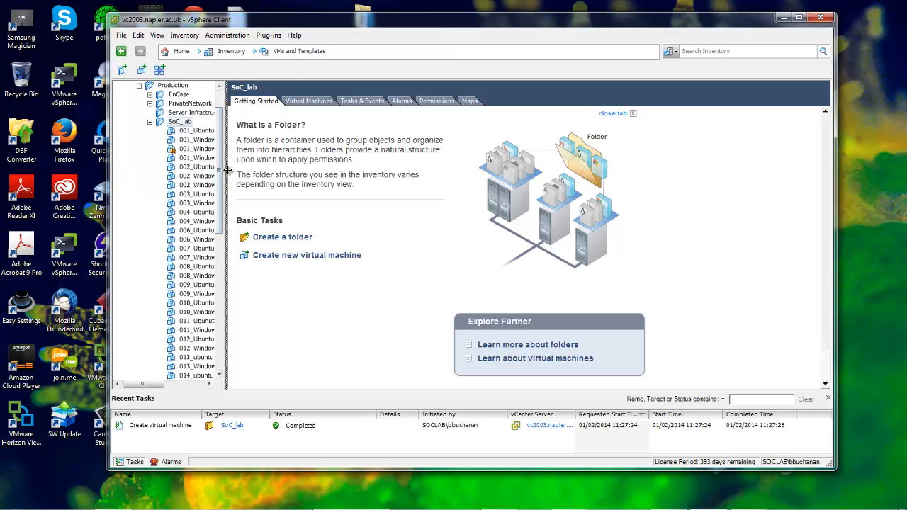
pyautogui.click(204, 184)
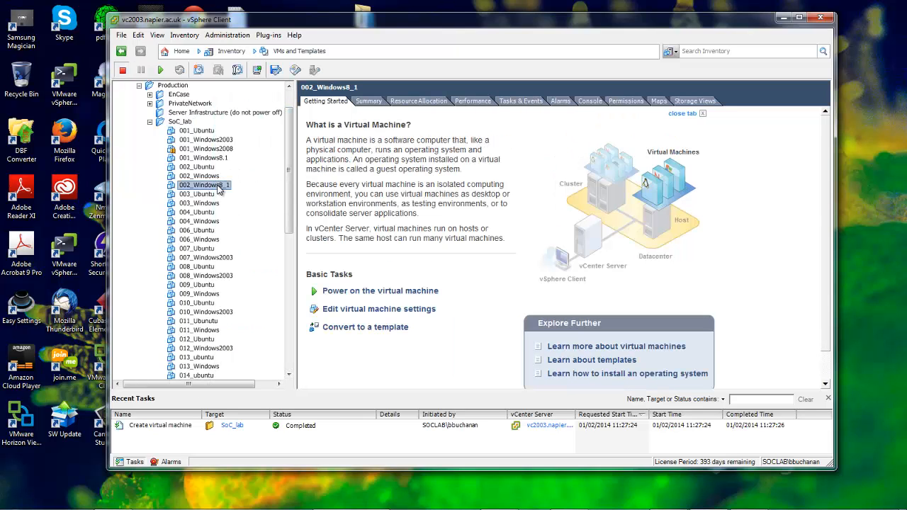
pyautogui.rightClick(204, 185)
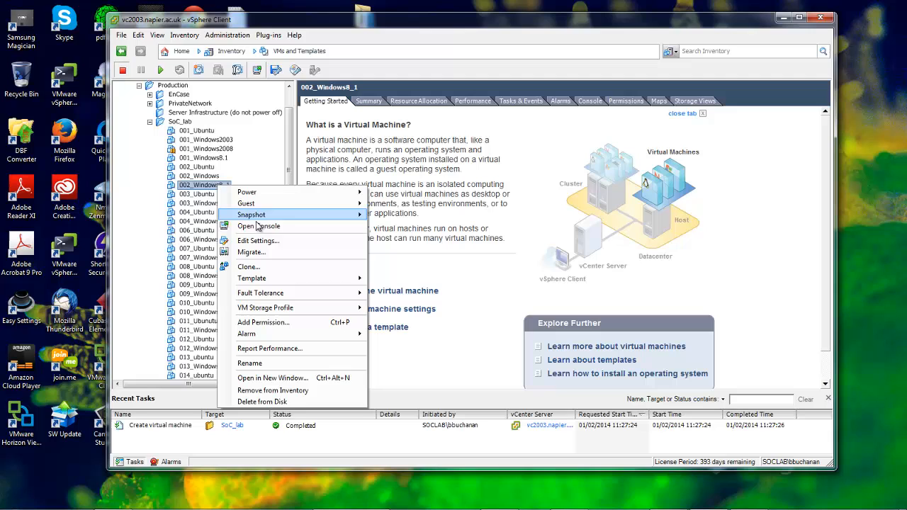
# - Open the VM console, dismiss the guest shutdown error and close the console window
pyautogui.click(258, 225)
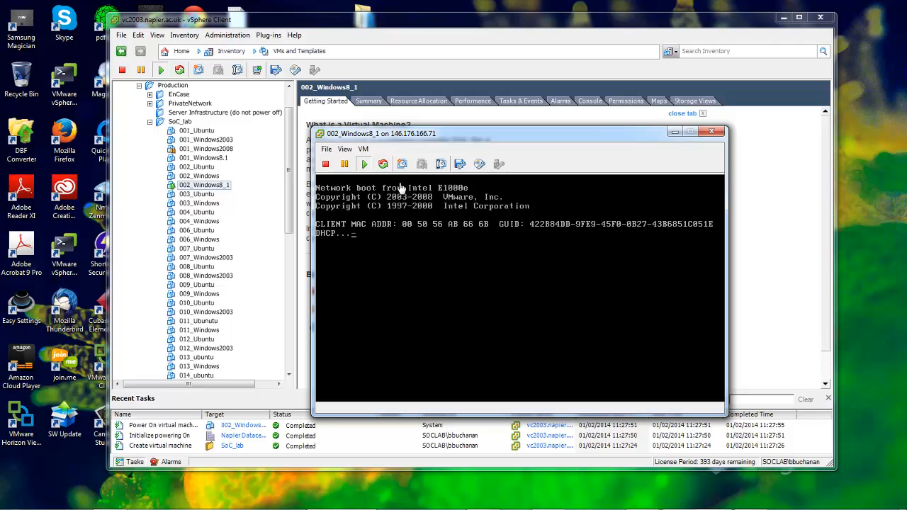
pyautogui.moveTo(386, 238)
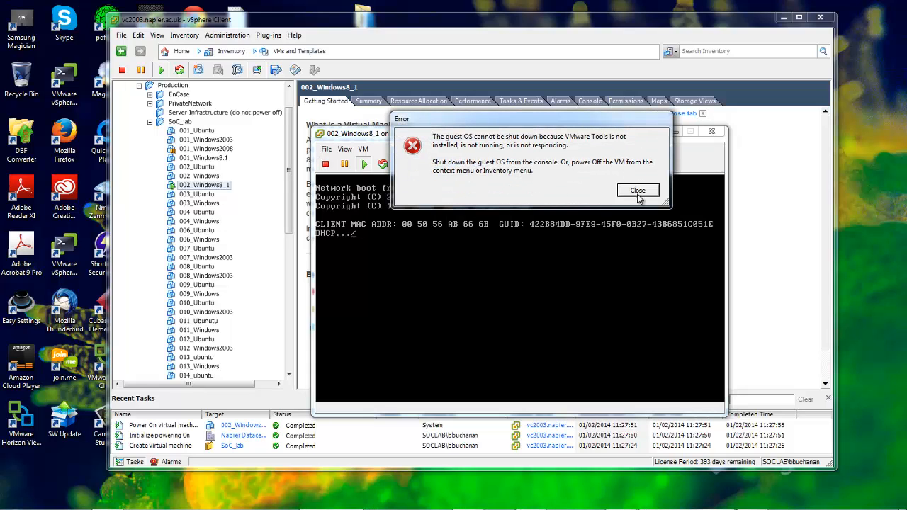
pyautogui.click(638, 190)
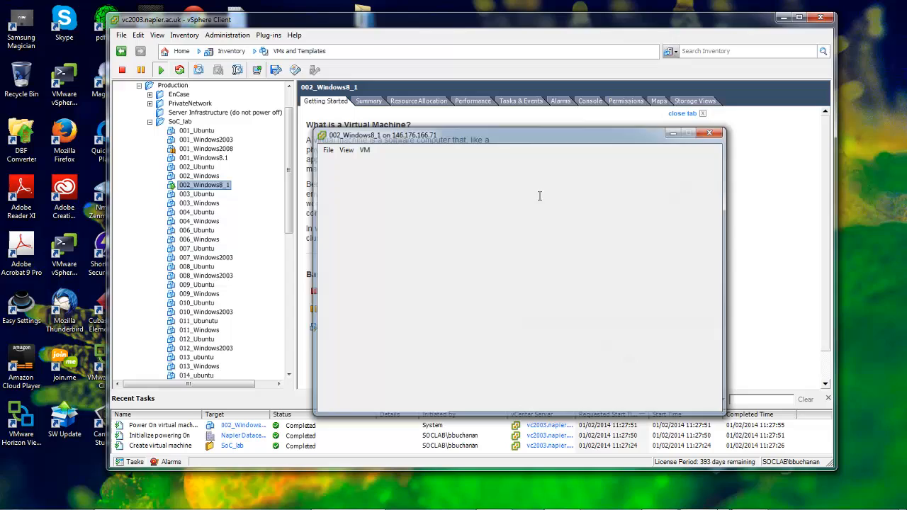
pyautogui.click(708, 134)
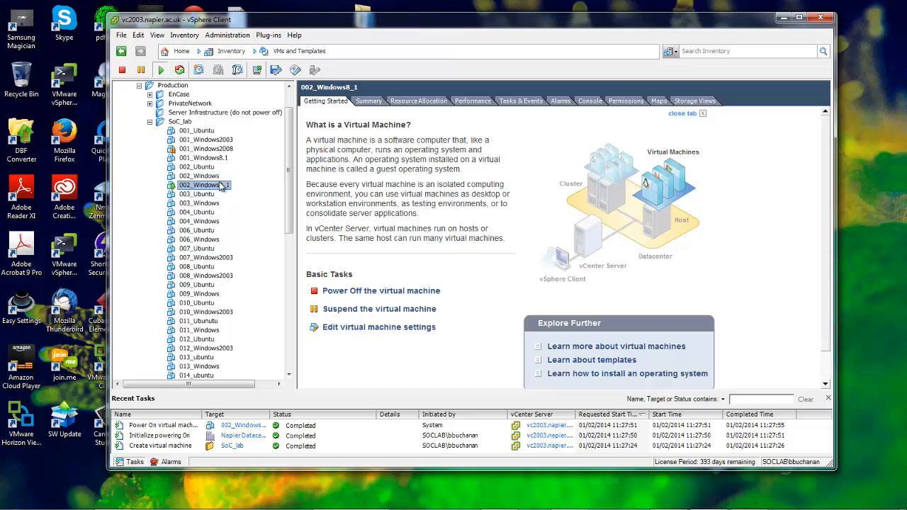
pyautogui.rightClick(204, 184)
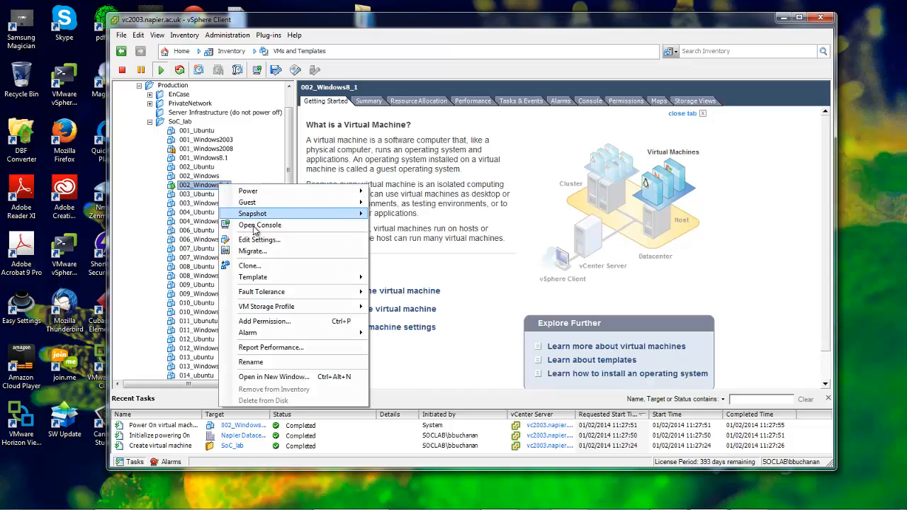
pyautogui.moveTo(246, 190)
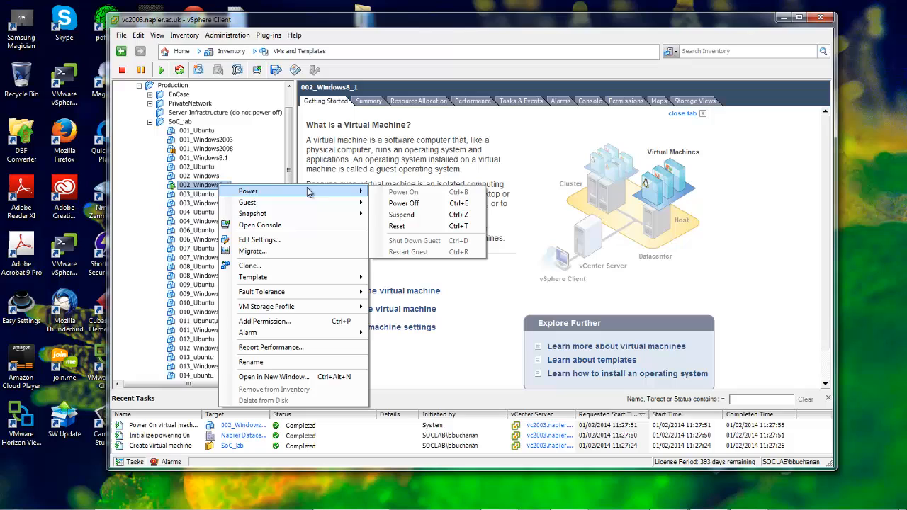
pyautogui.click(402, 204)
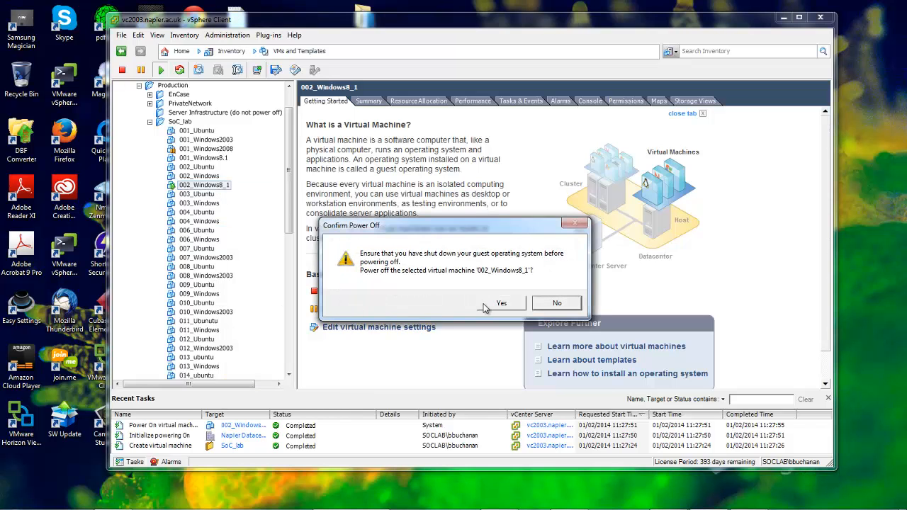
pyautogui.click(502, 304)
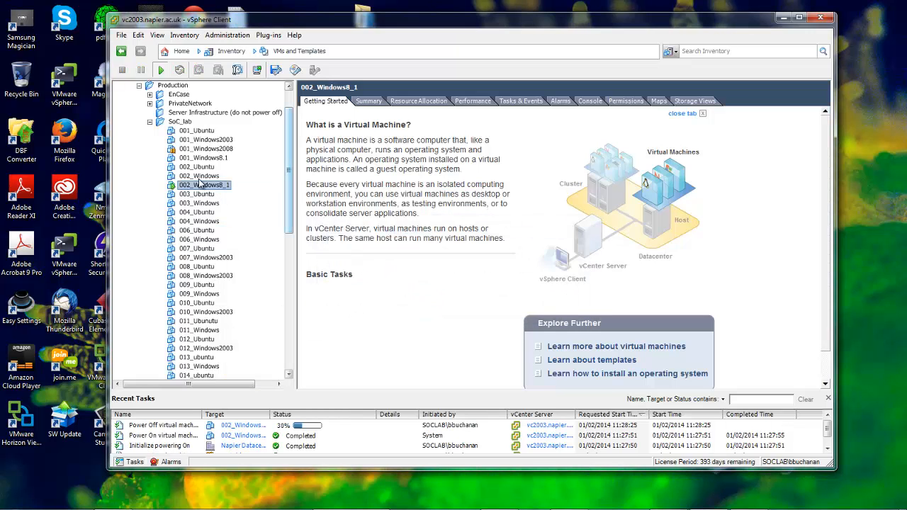
pyautogui.rightClick(204, 185)
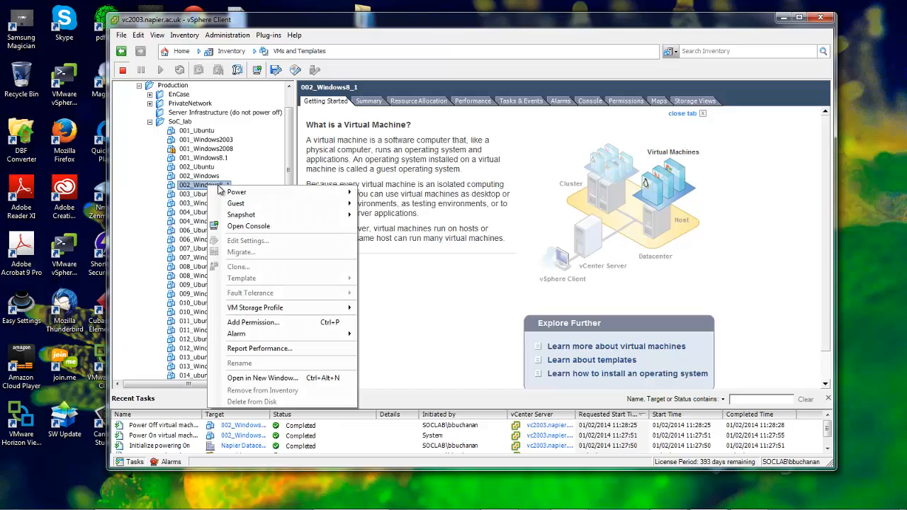
pyautogui.click(236, 193)
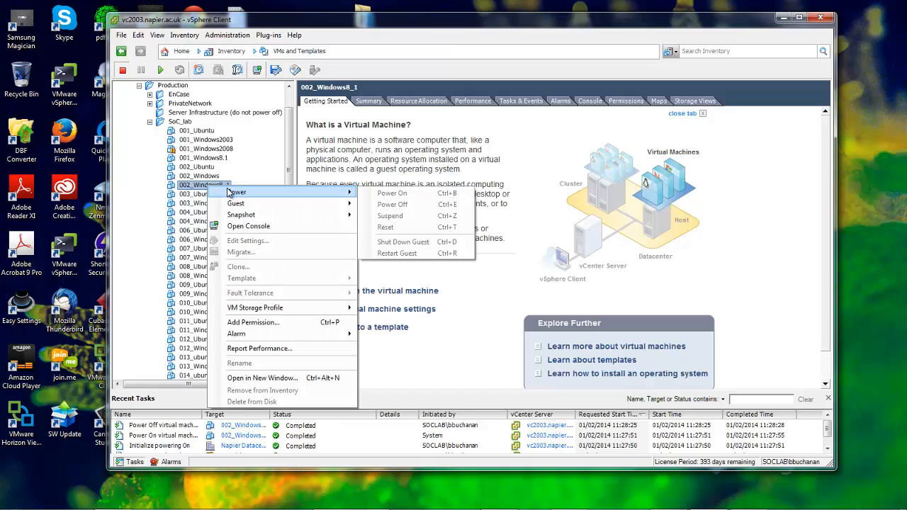
pyautogui.moveTo(276, 198)
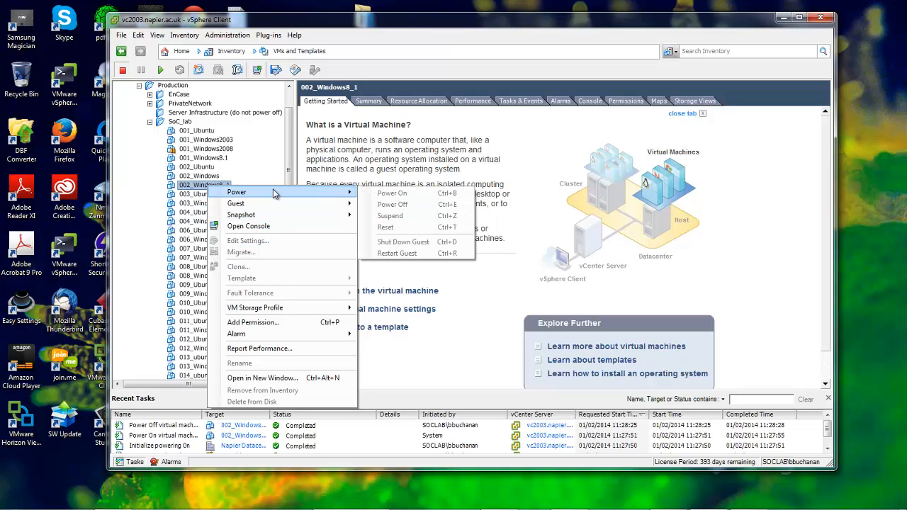
pyautogui.moveTo(276, 225)
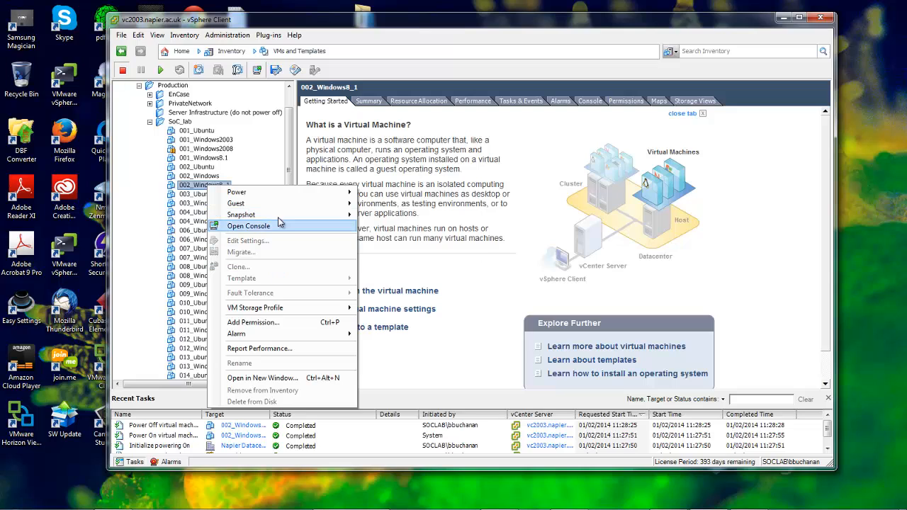
pyautogui.moveTo(468, 420)
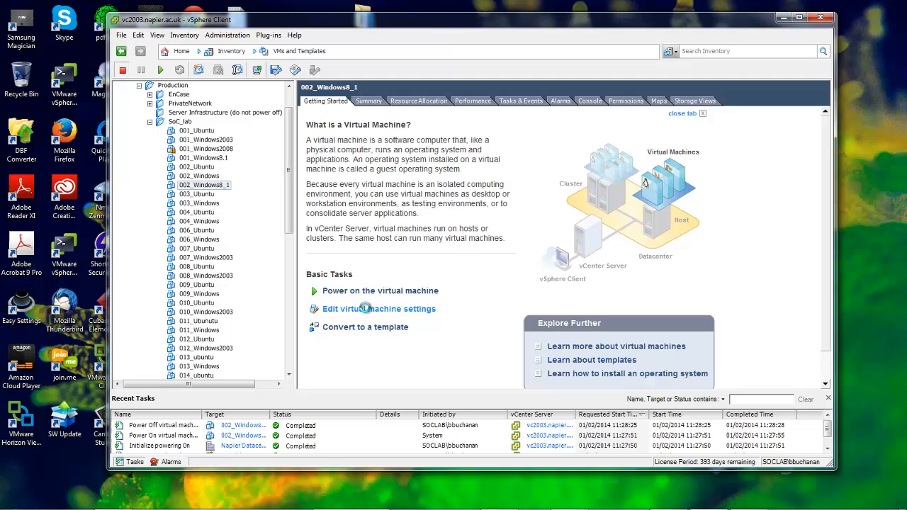
pyautogui.moveTo(422, 218)
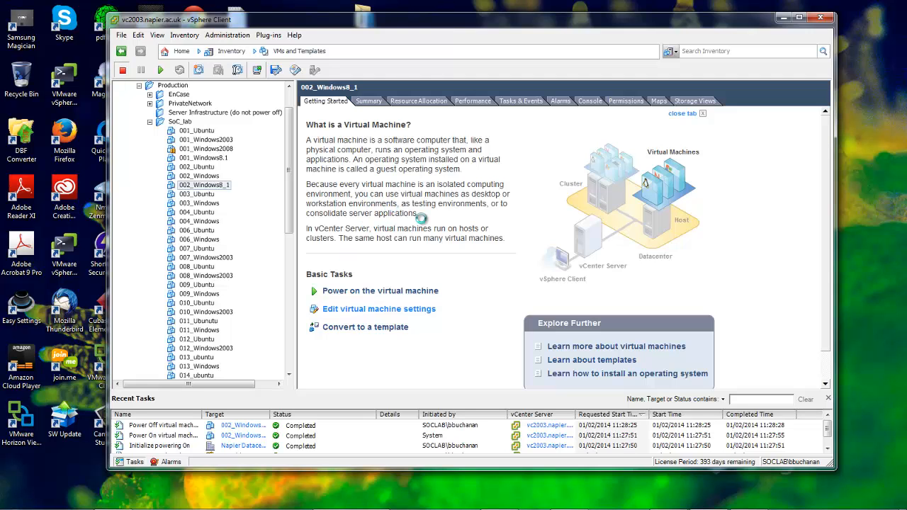
# - In the VM properties, try a Datastore ISO for CD/DVD drive 1, then set it back to Client Device
pyautogui.click(378, 309)
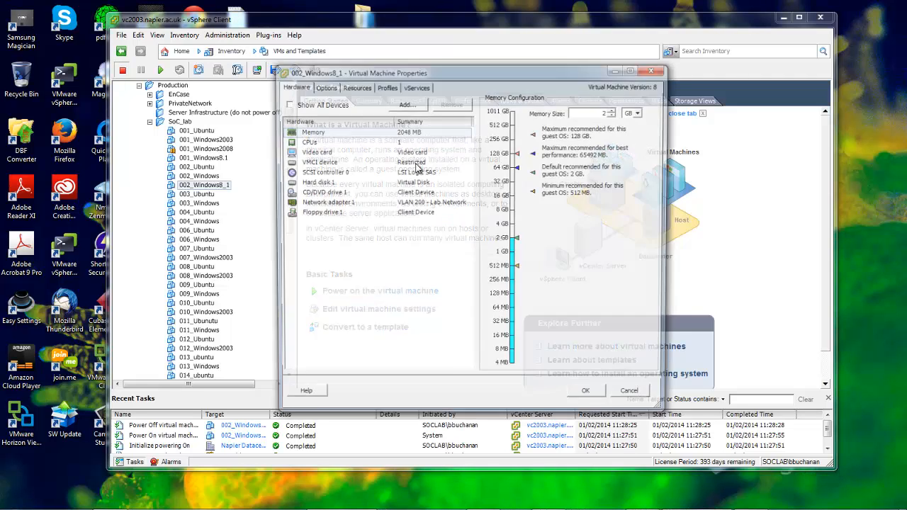
pyautogui.click(320, 193)
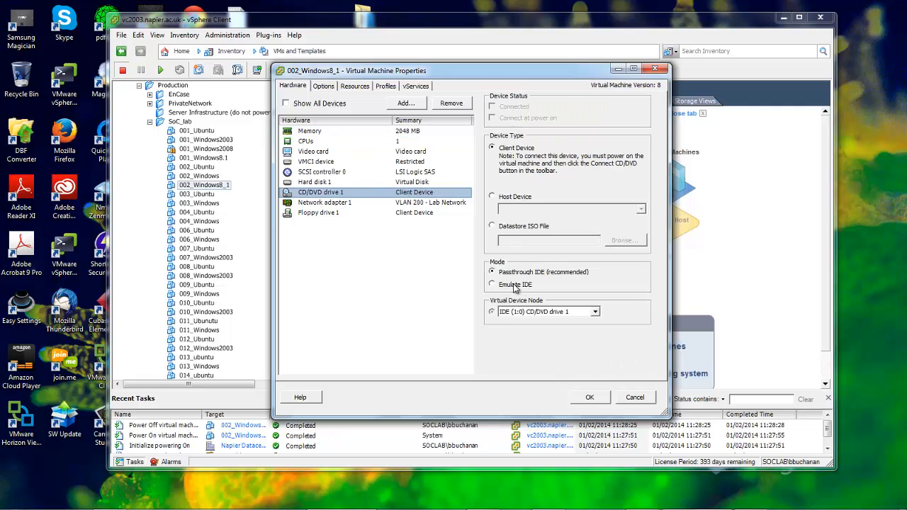
pyautogui.click(492, 225)
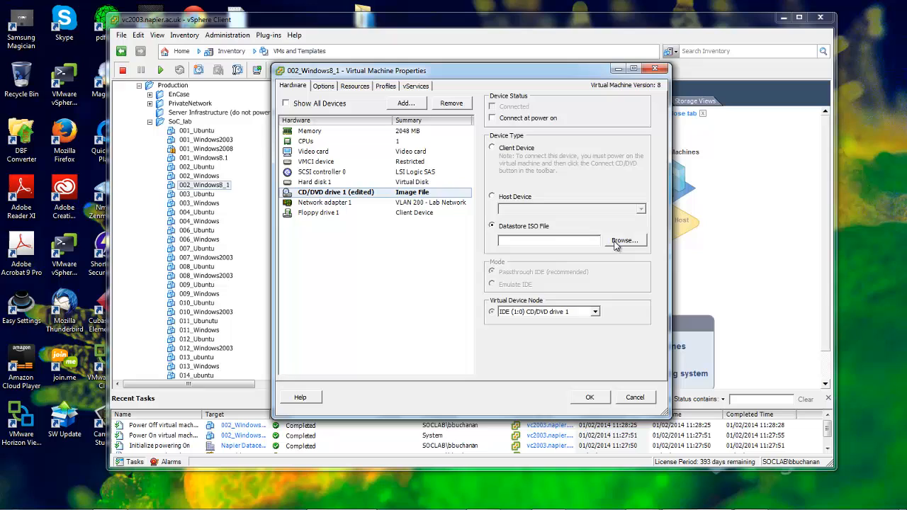
pyautogui.click(623, 241)
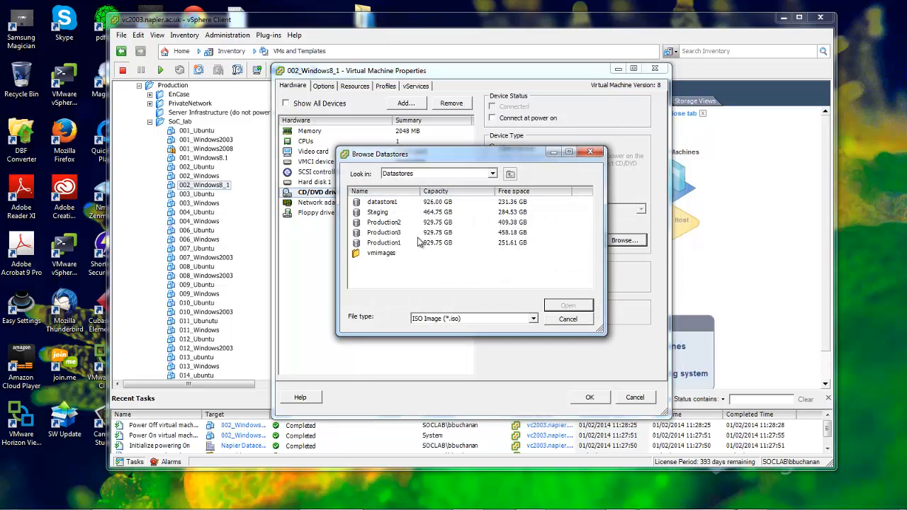
pyautogui.doubleClick(377, 212)
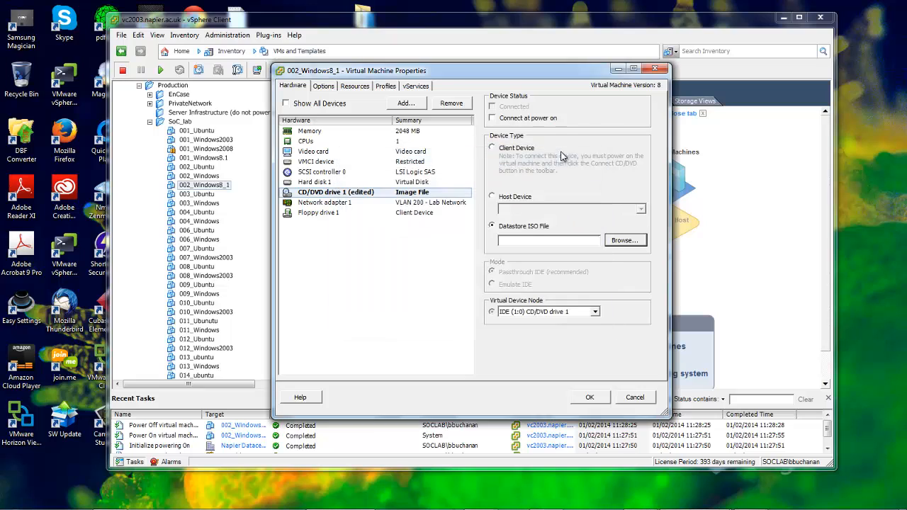
pyautogui.click(492, 147)
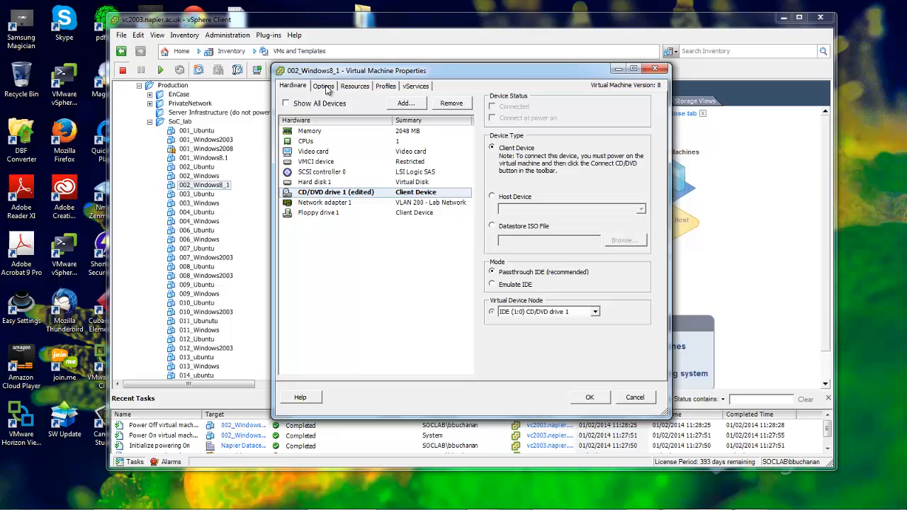
# - Set the power-on boot delay to 10000 ms under Boot Options and confirm the properties dialog
pyautogui.click(323, 86)
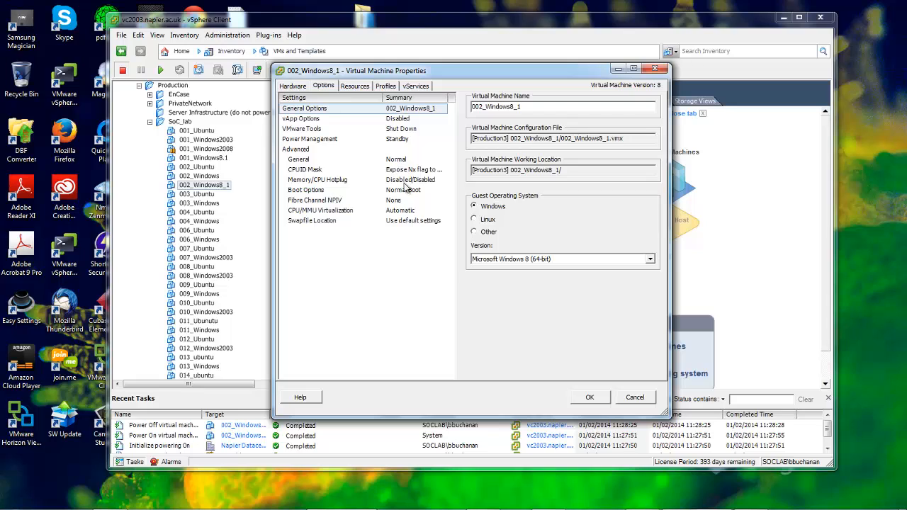
pyautogui.click(306, 189)
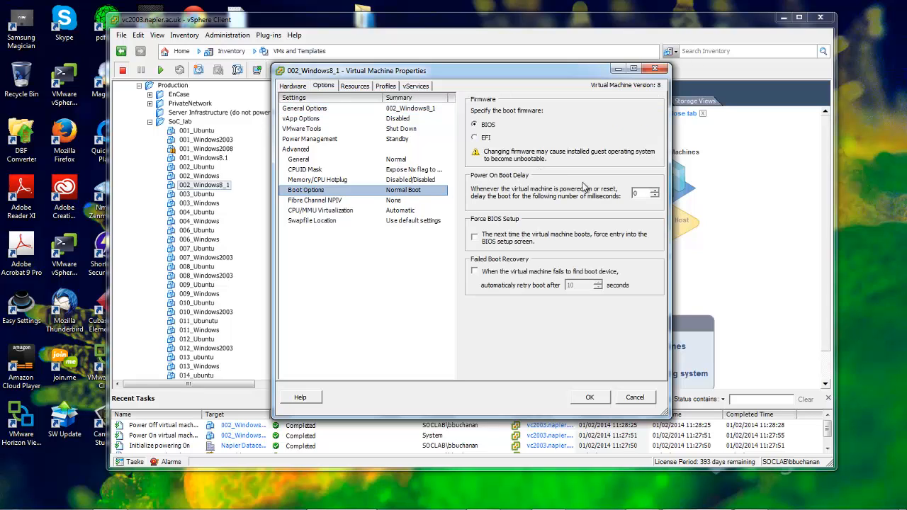
pyautogui.click(635, 192)
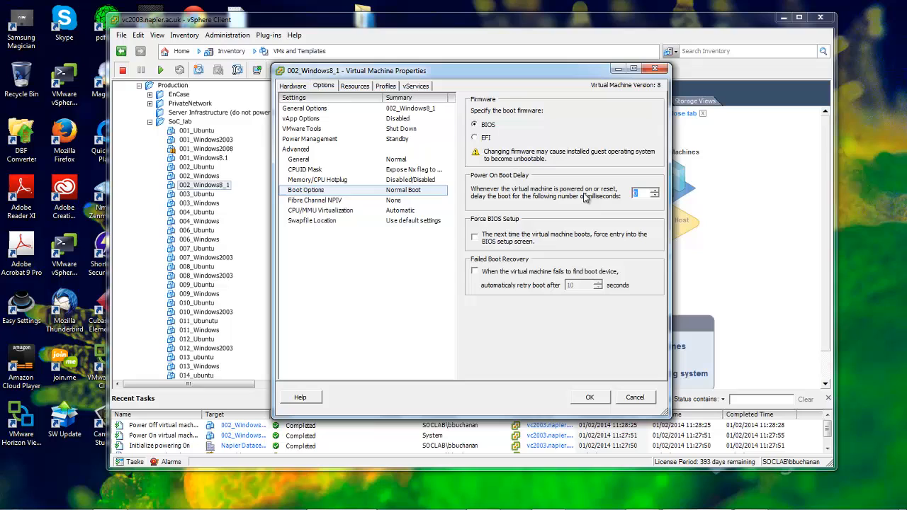
pyautogui.write('1000')
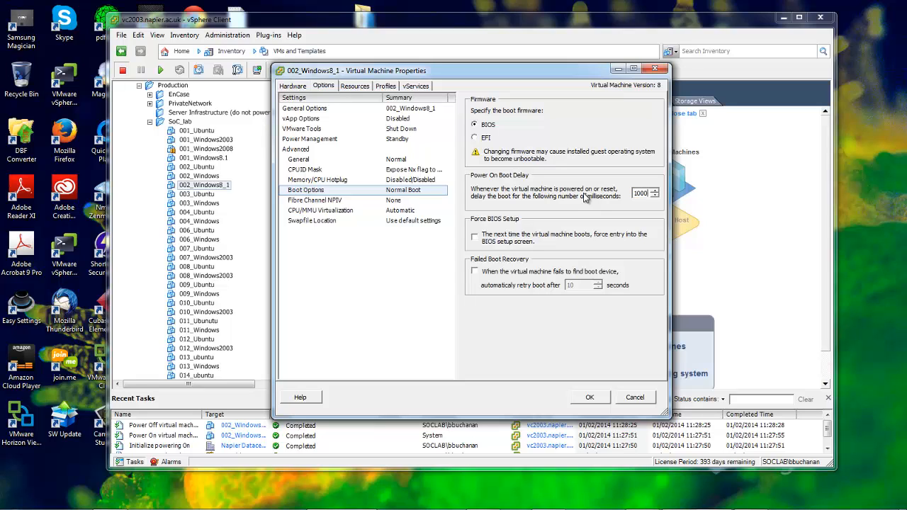
pyautogui.click(641, 192)
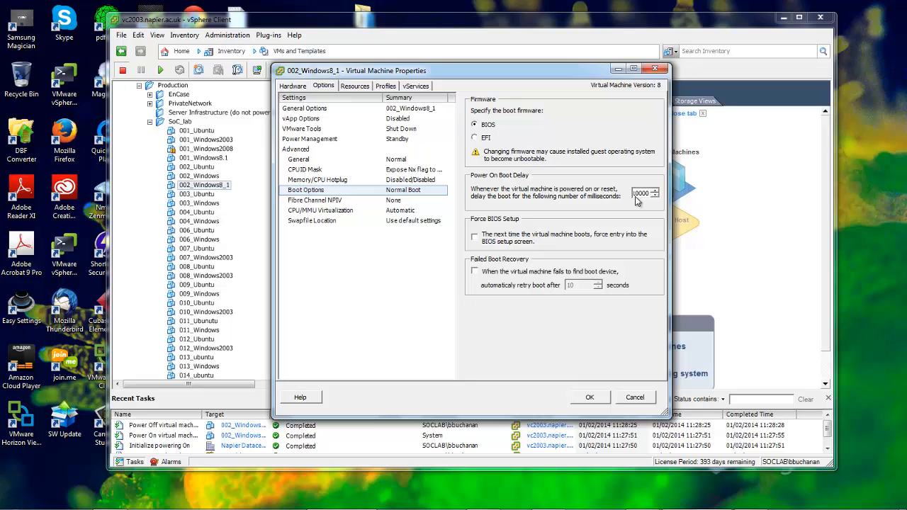
pyautogui.moveTo(561, 320)
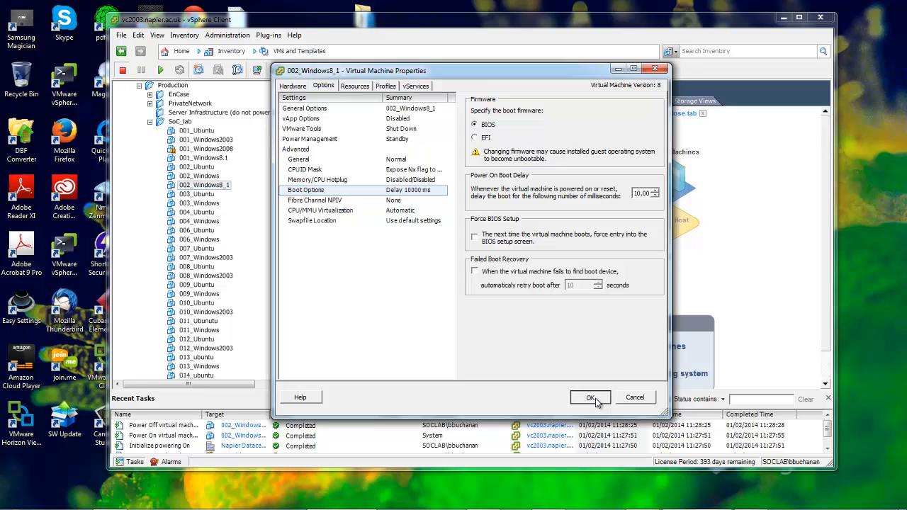
pyautogui.click(591, 396)
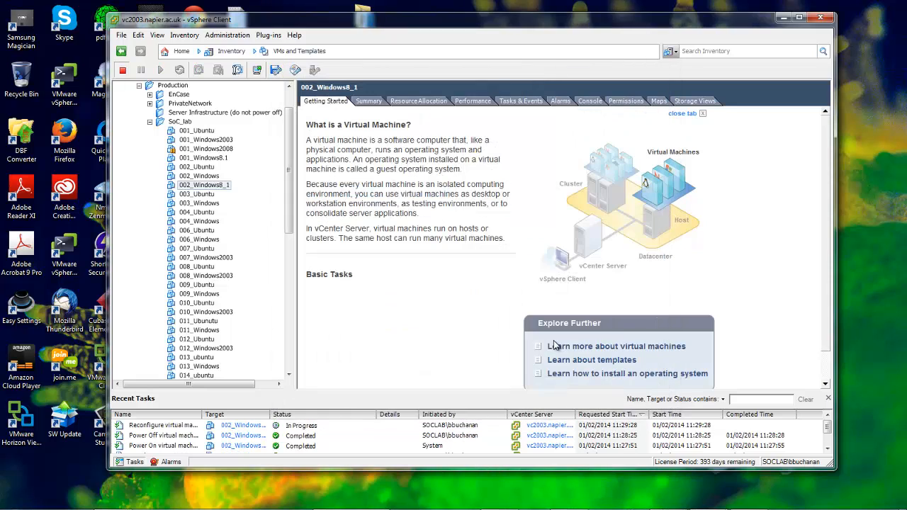
pyautogui.click(204, 184)
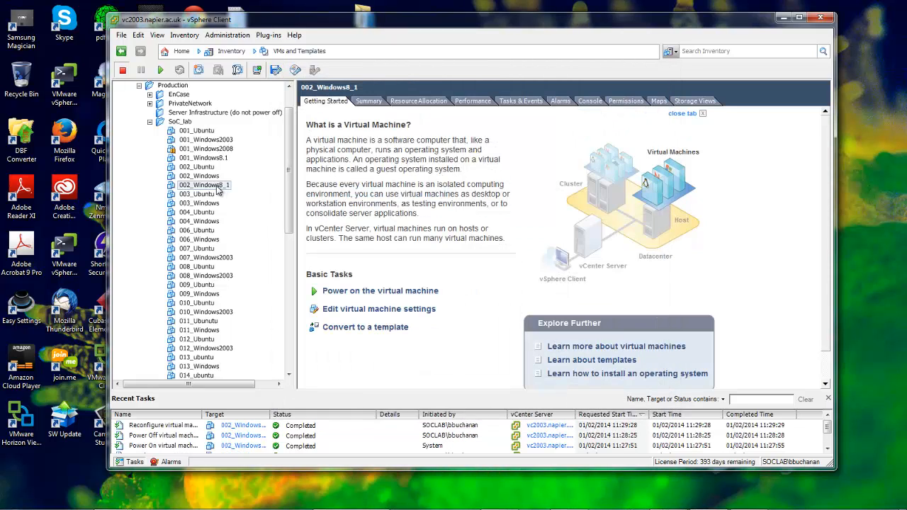
# - Open a console window for 002_Windows8_1 and dismiss the Windows color scheme prompt
pyautogui.rightClick(204, 184)
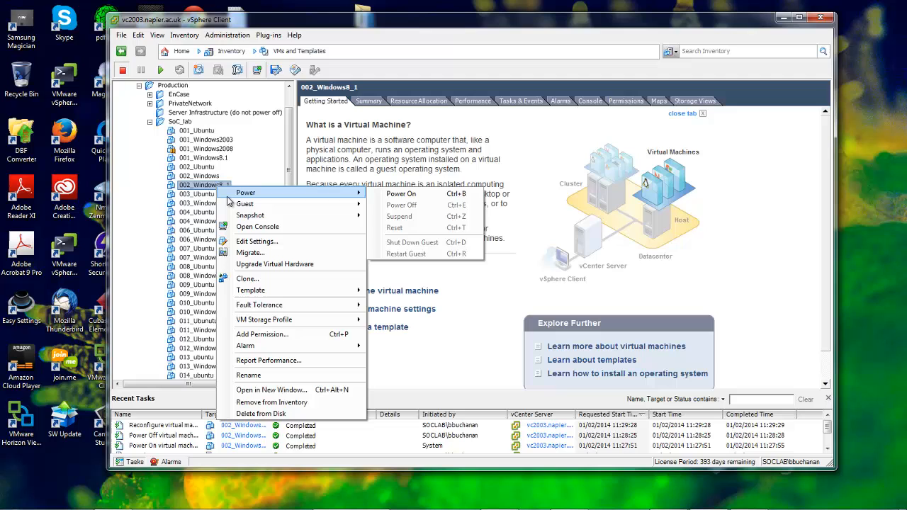
pyautogui.moveTo(258, 227)
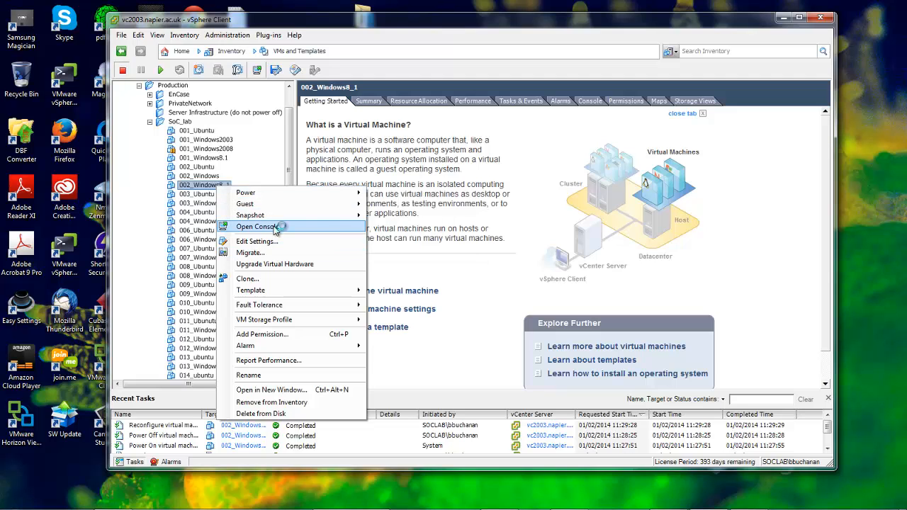
pyautogui.click(255, 227)
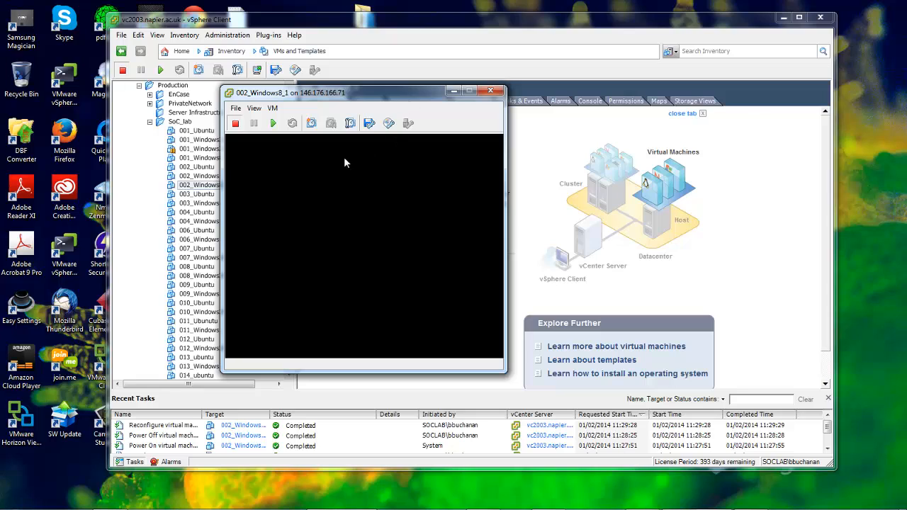
pyautogui.moveTo(272, 122)
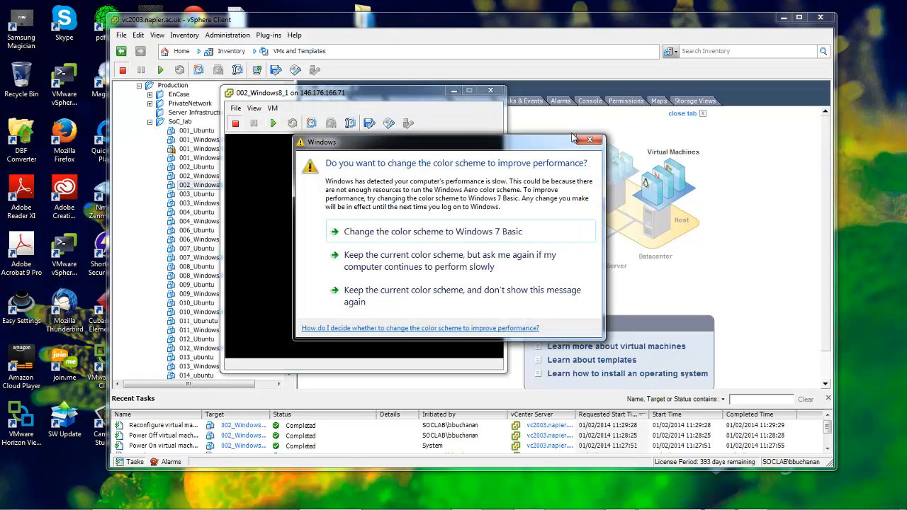
pyautogui.click(589, 140)
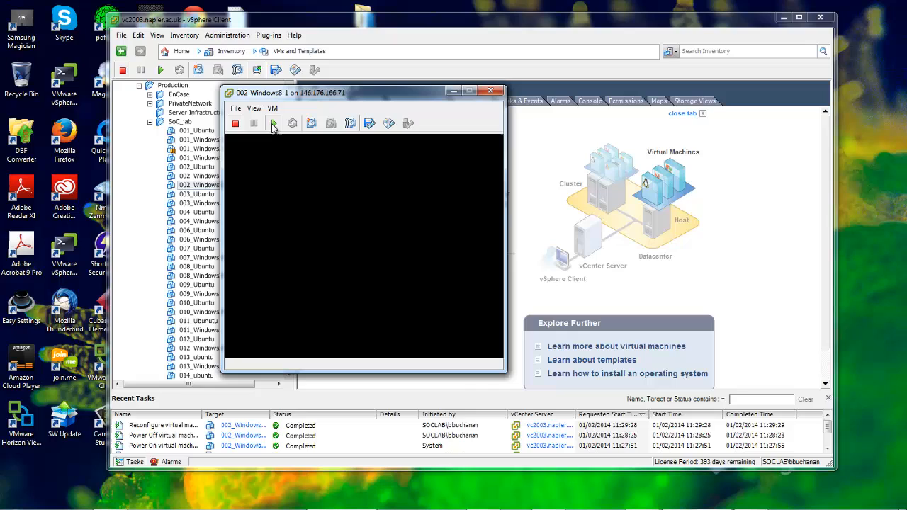
# - Power on the VM, watch network boot fail with Operating System not found, then exit the console
pyautogui.click(273, 124)
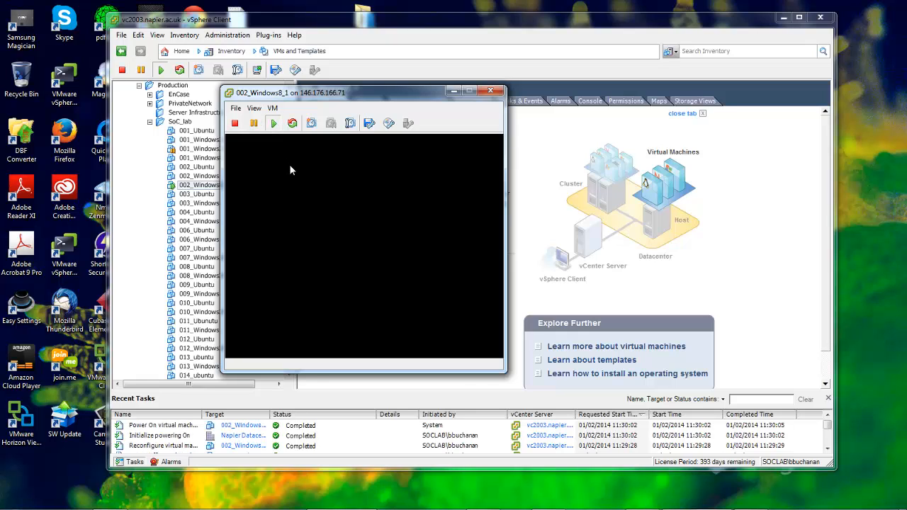
pyautogui.moveTo(348, 249)
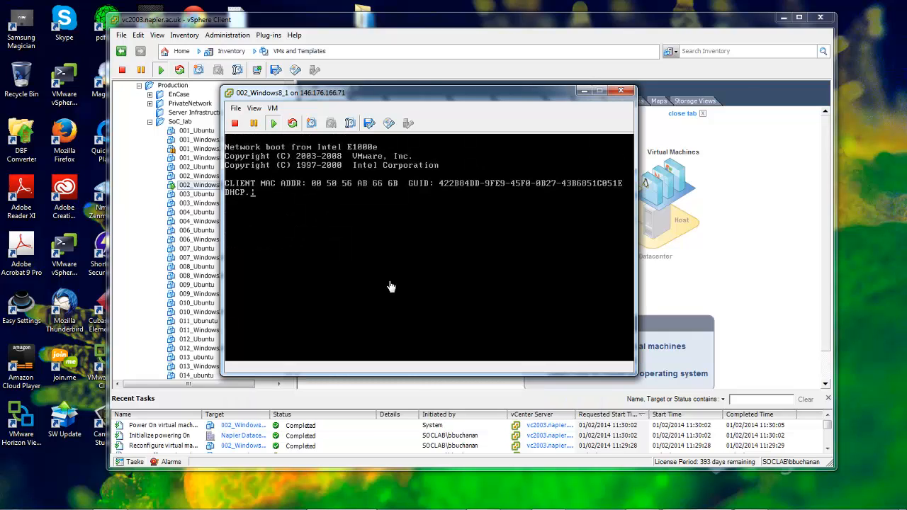
pyautogui.click(391, 286)
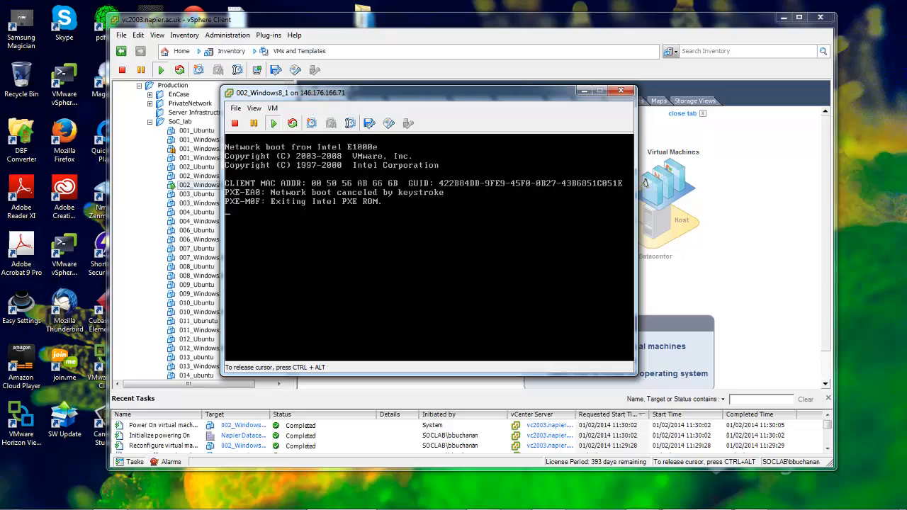
pyautogui.click(235, 107)
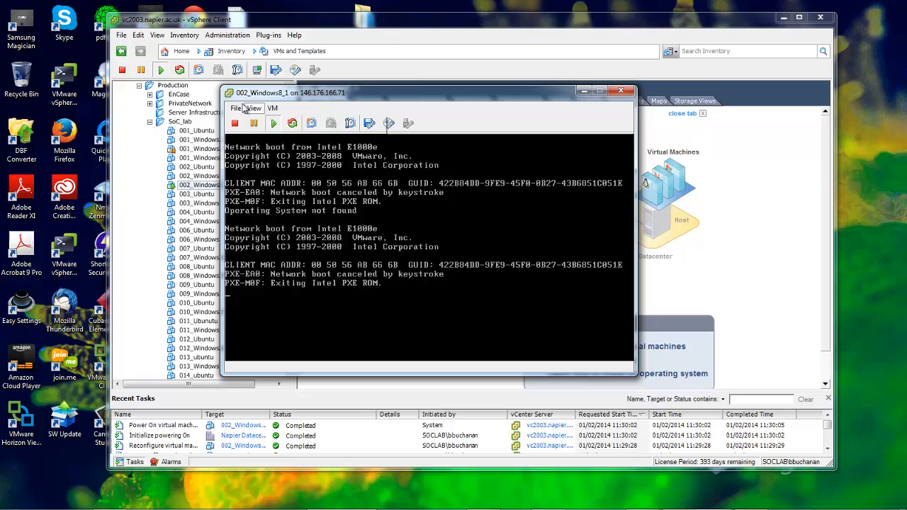
pyautogui.click(235, 108)
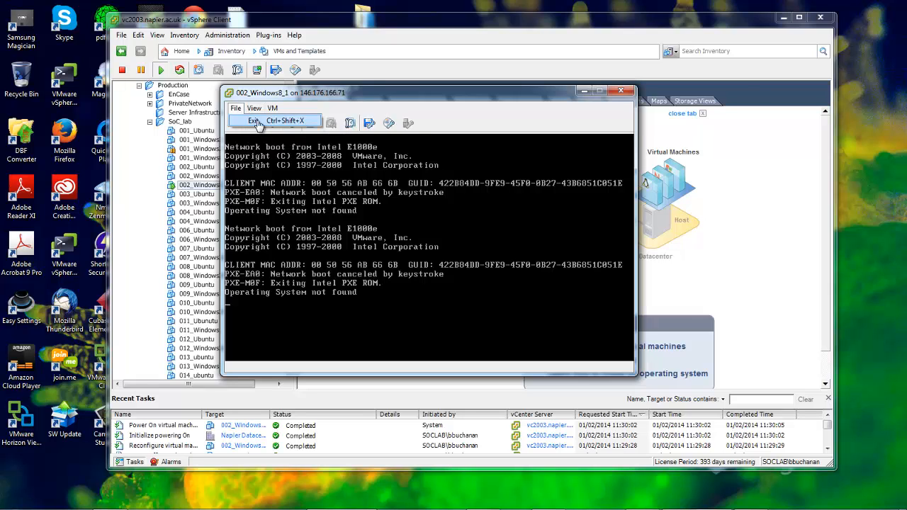
pyautogui.click(255, 121)
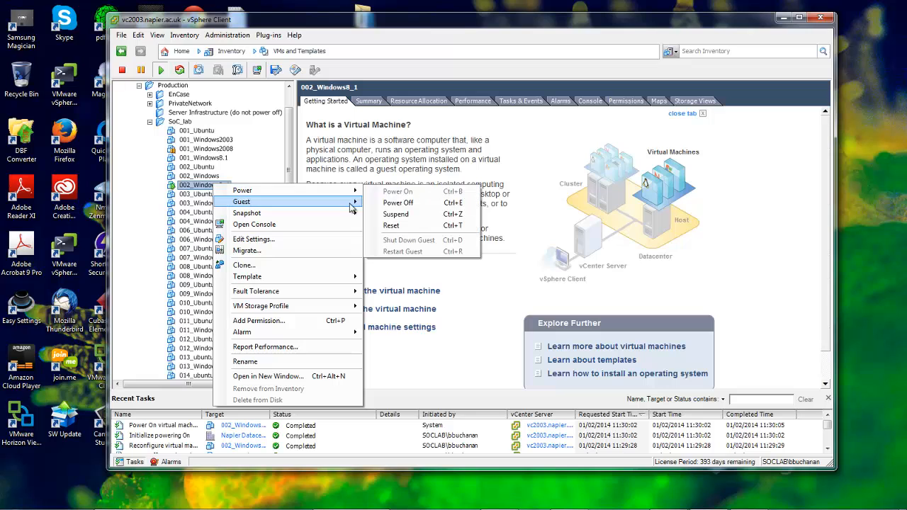
# - Power off 002_Windows8_1, reopen its console and power it on to reach the BIOS startup screen
pyautogui.click(396, 203)
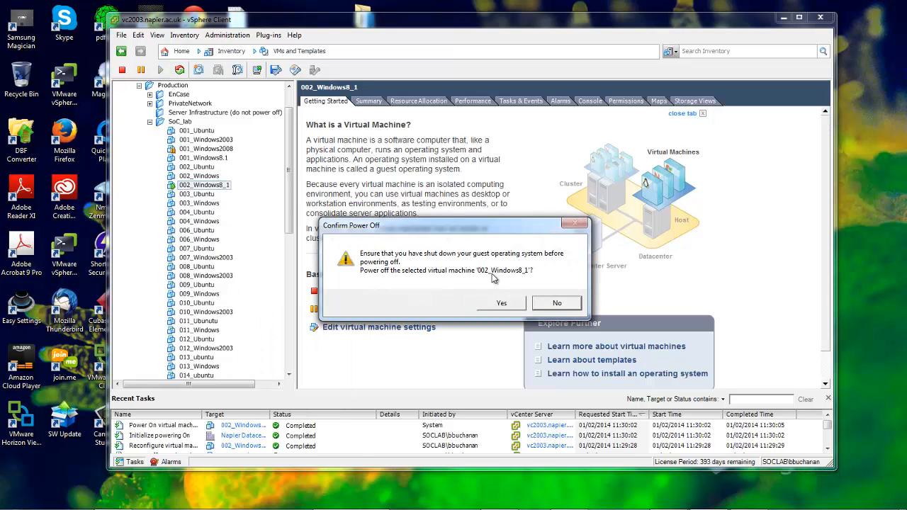
pyautogui.click(502, 303)
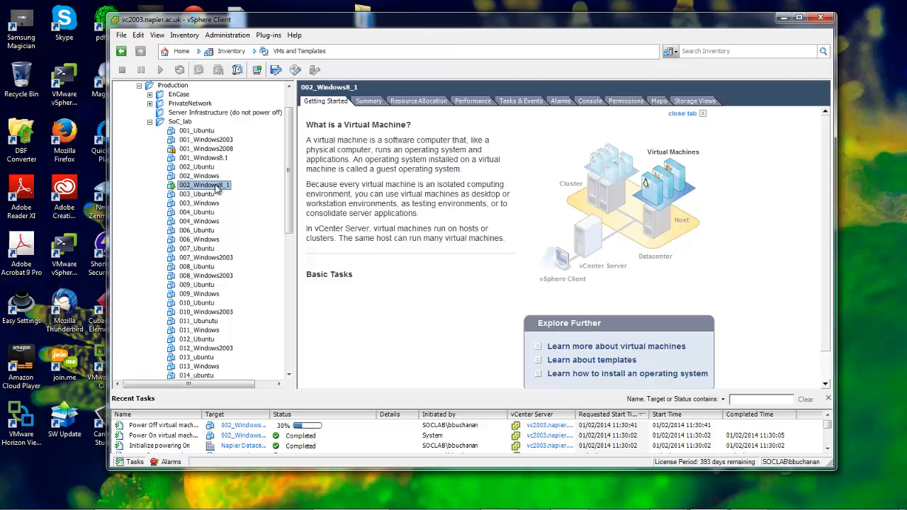
pyautogui.rightClick(204, 184)
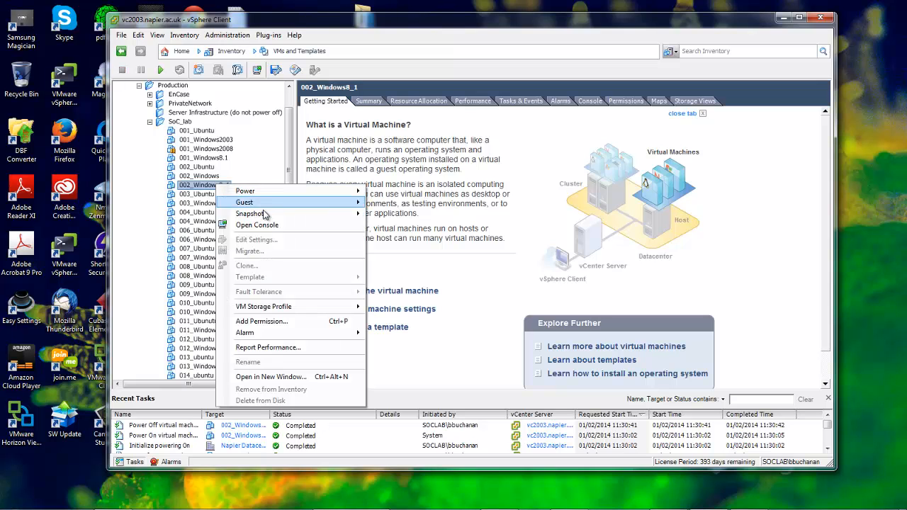
pyautogui.click(256, 224)
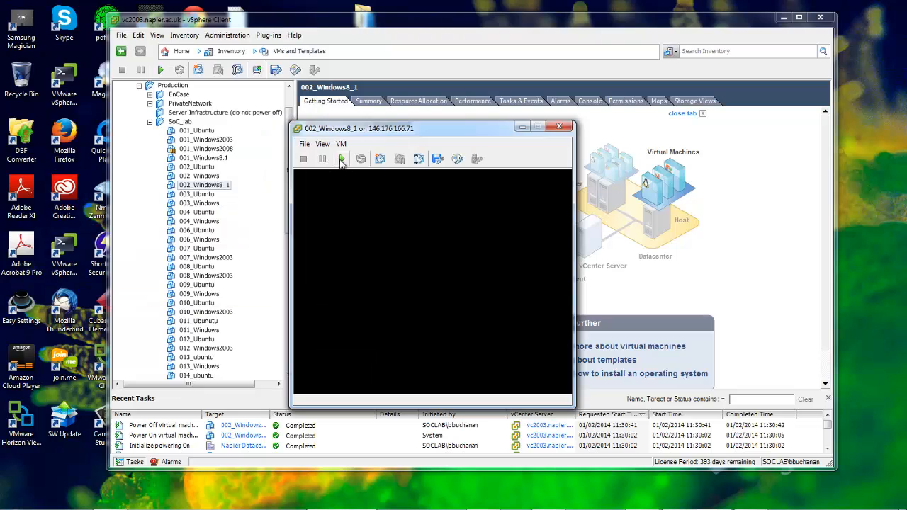
pyautogui.click(340, 159)
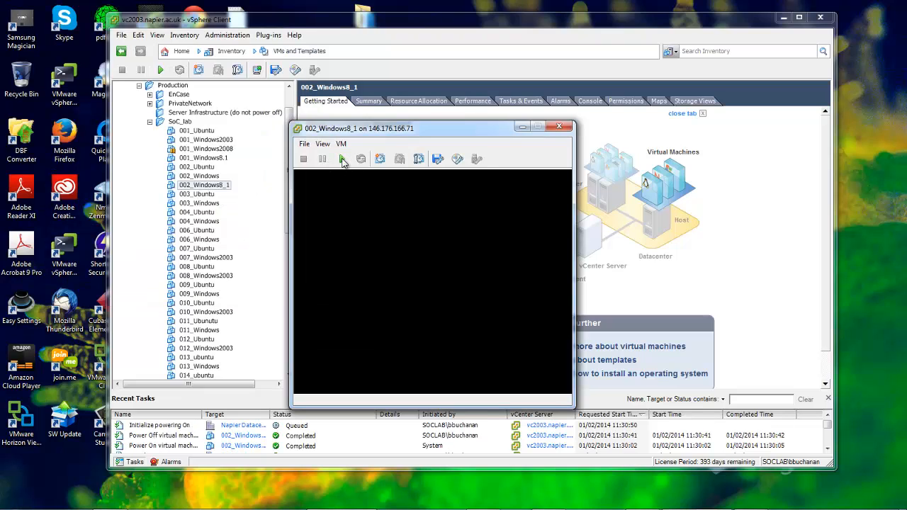
pyautogui.click(342, 159)
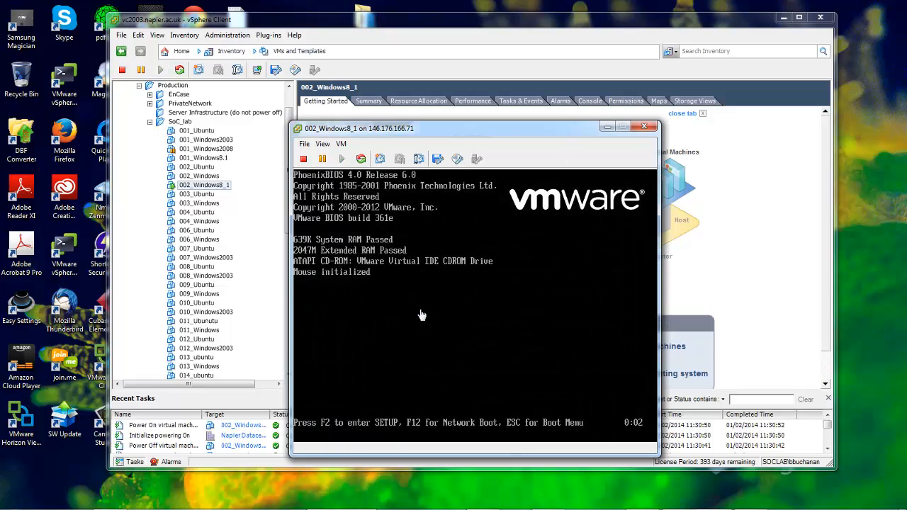
# - Enter BIOS setup with F2, move CD-ROM Drive first in the boot order and choose Exit Saving Changes
pyautogui.press('f2')
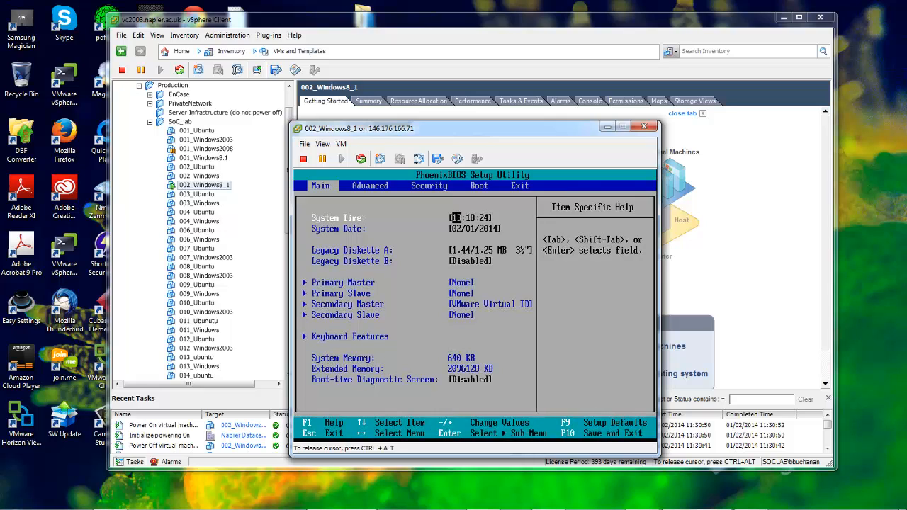
pyautogui.click(479, 184)
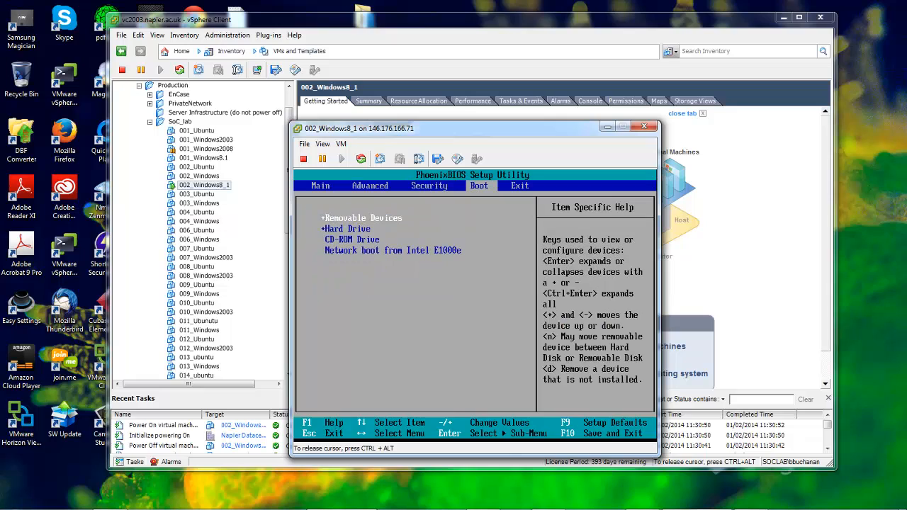
pyautogui.press('Down')
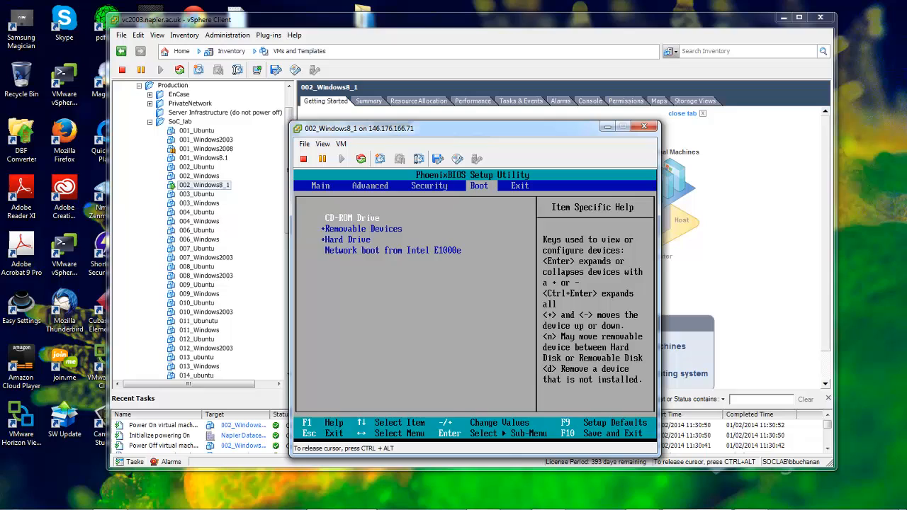
pyautogui.click(518, 184)
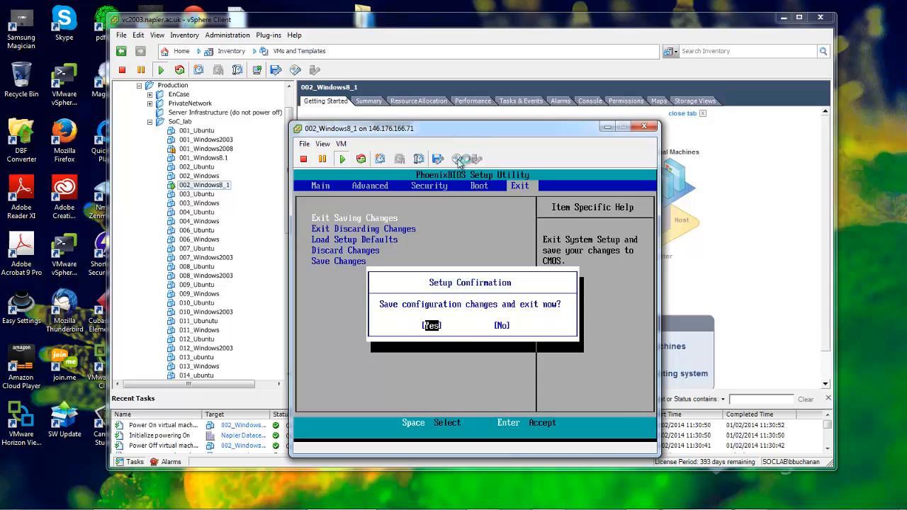
pyautogui.click(457, 158)
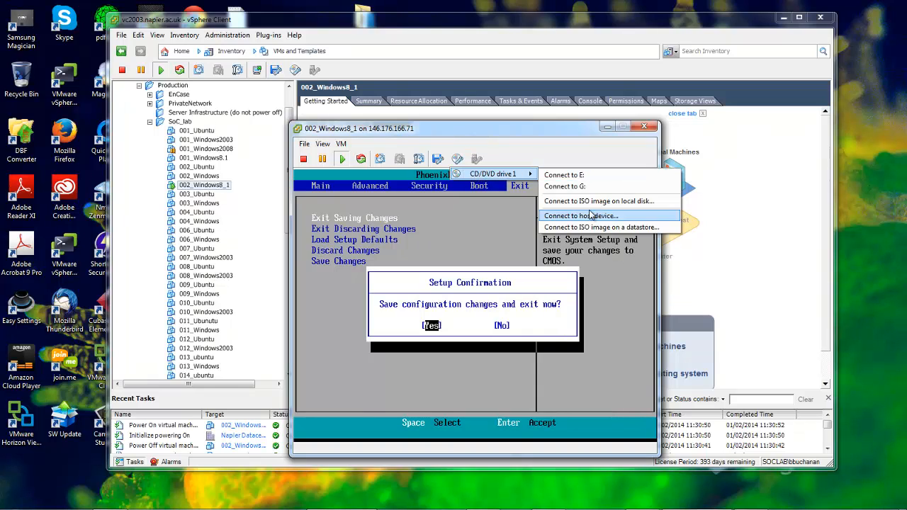
# - Connect the CD/DVD drive to the Windows Server ISO in Staging > ISOS and save the BIOS changes
pyautogui.click(601, 226)
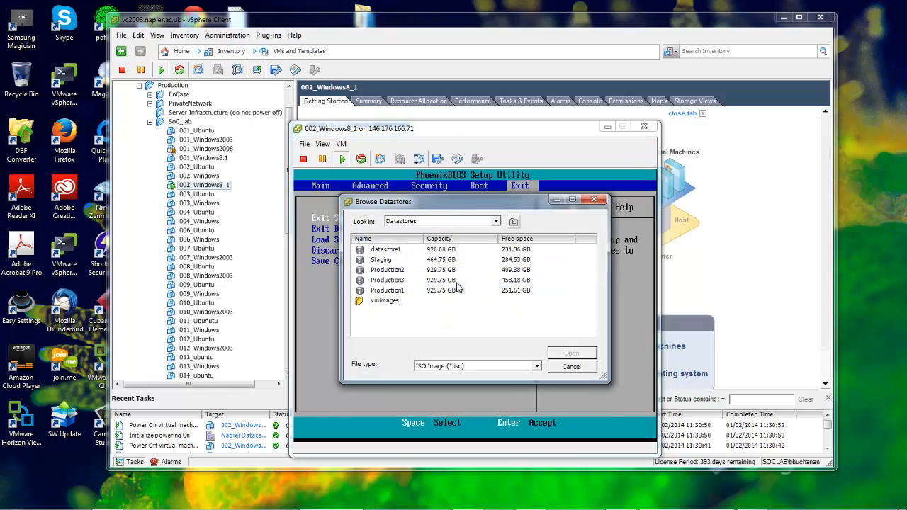
pyautogui.doubleClick(380, 259)
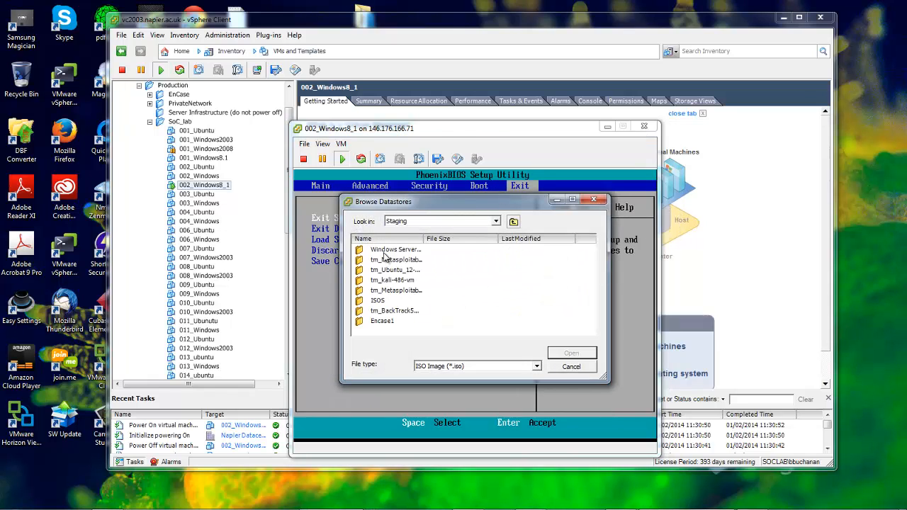
pyautogui.doubleClick(376, 300)
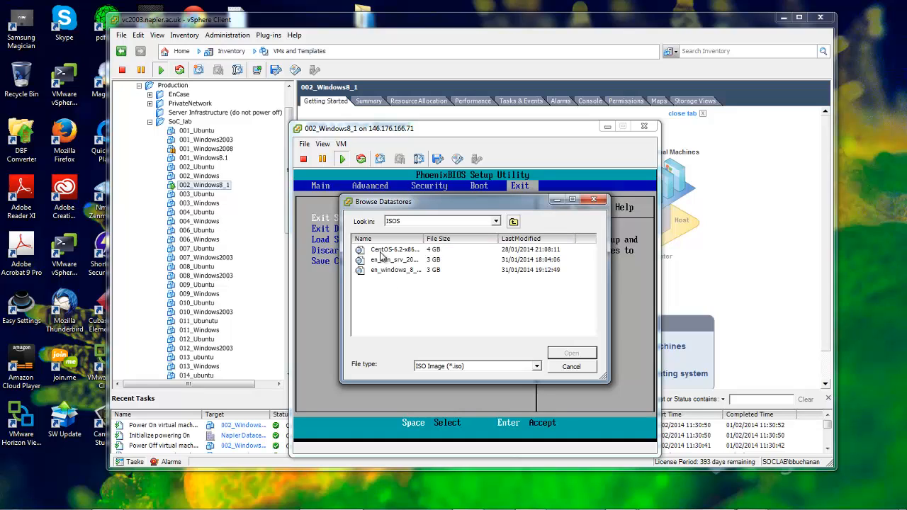
pyautogui.click(394, 259)
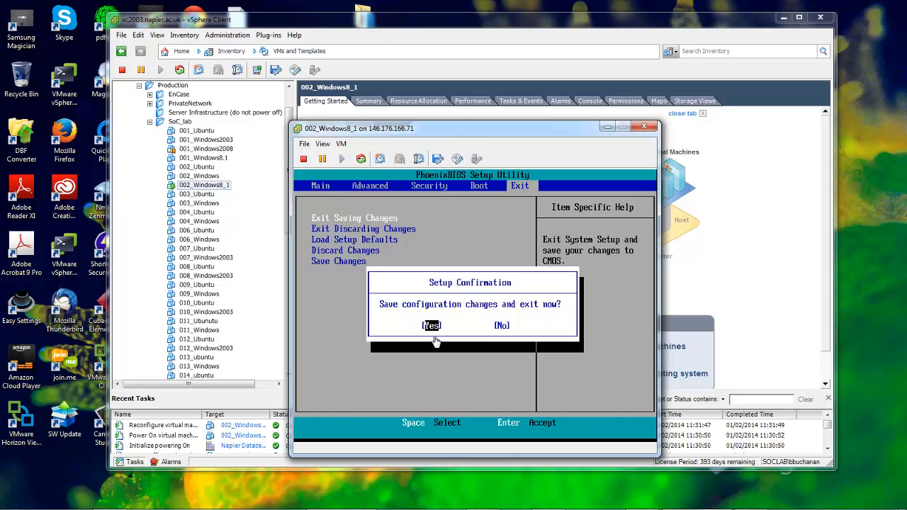
pyautogui.click(431, 324)
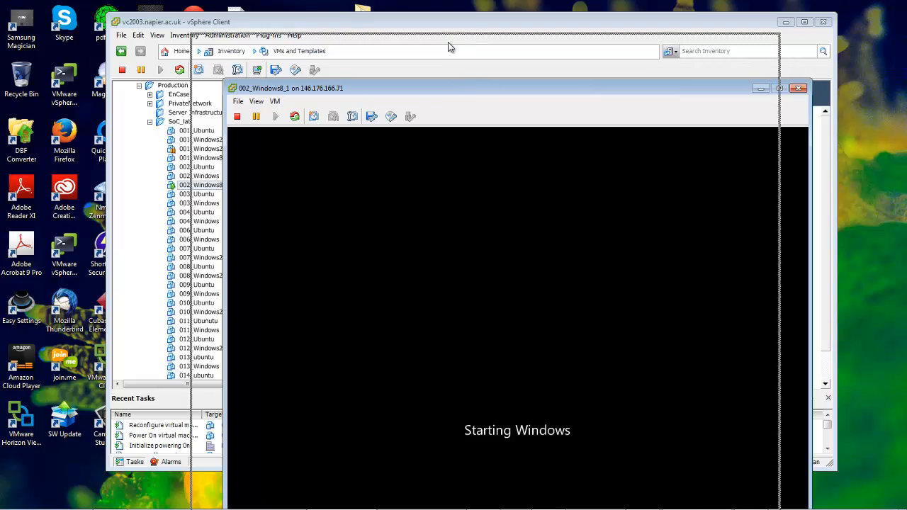
# - Enlarge the console window while the VM boots into Windows Server 2008 setup
pyautogui.moveTo(290, 88); pyautogui.dragTo(238, 20)
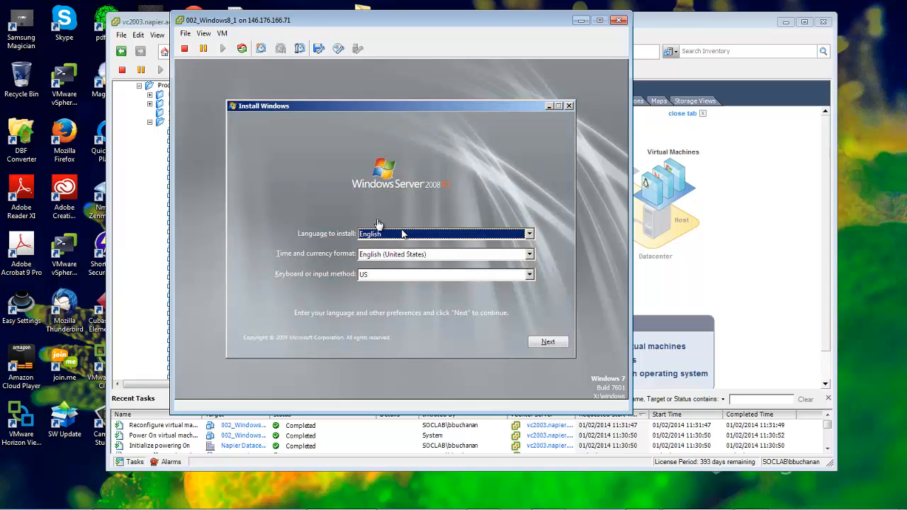
pyautogui.moveTo(521, 177)
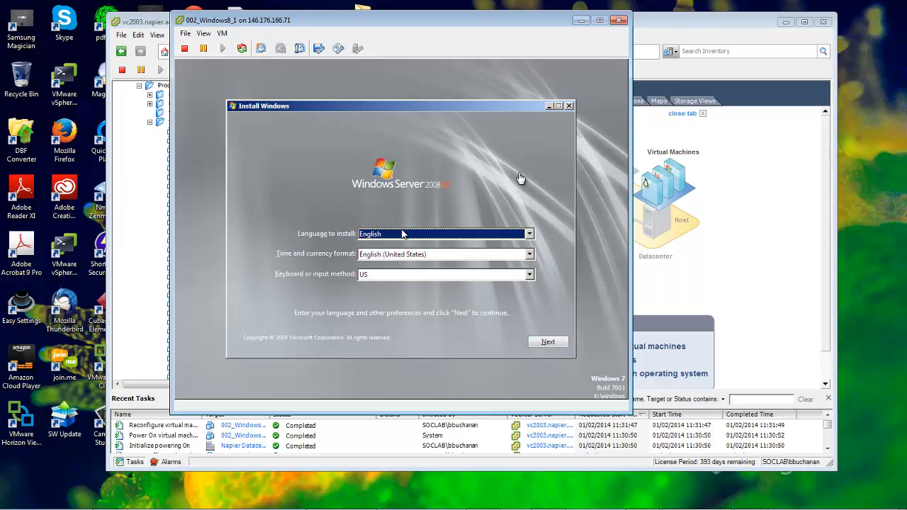
pyautogui.moveTo(571, 106)
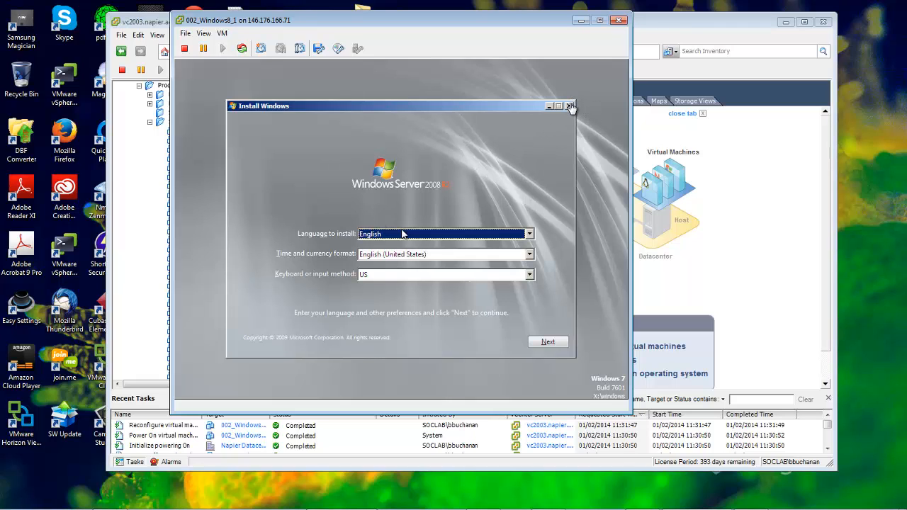
pyautogui.moveTo(559, 120)
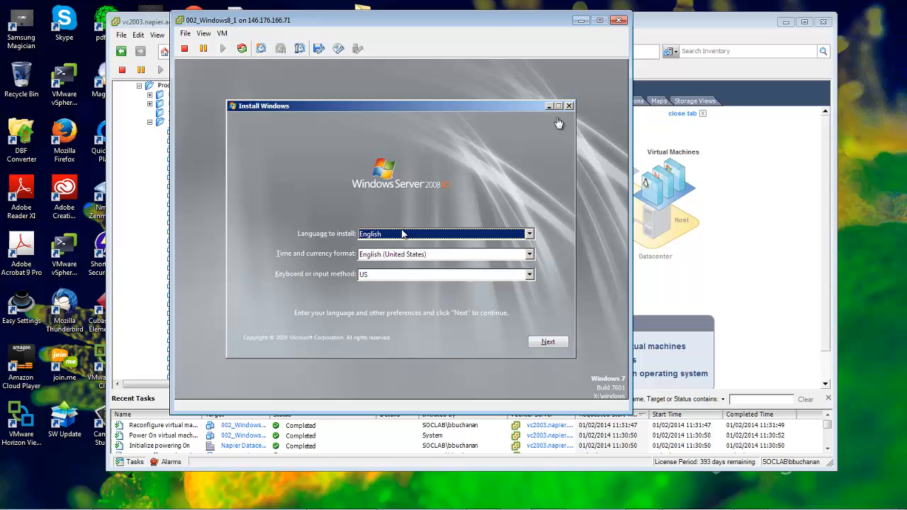
pyautogui.moveTo(570, 105)
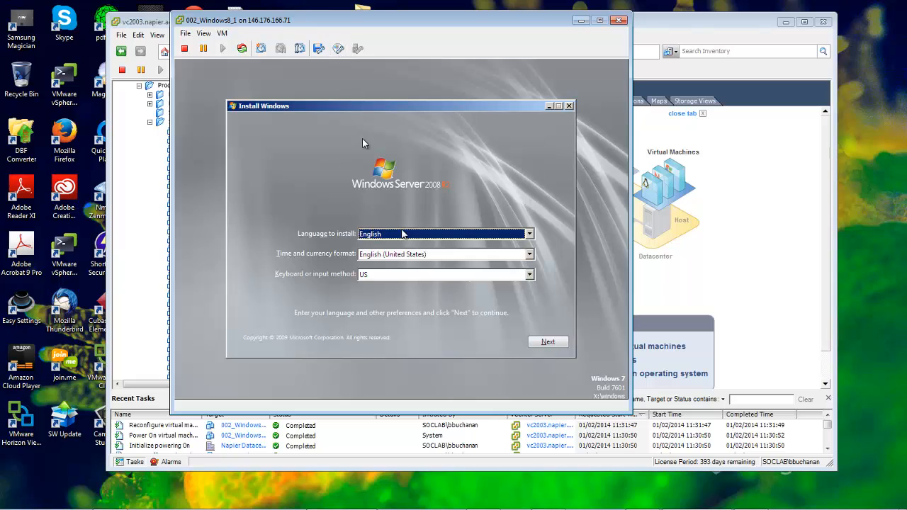
# - View the CD/DVD drive's connection options, showing it attached to the datastore image
pyautogui.click(300, 48)
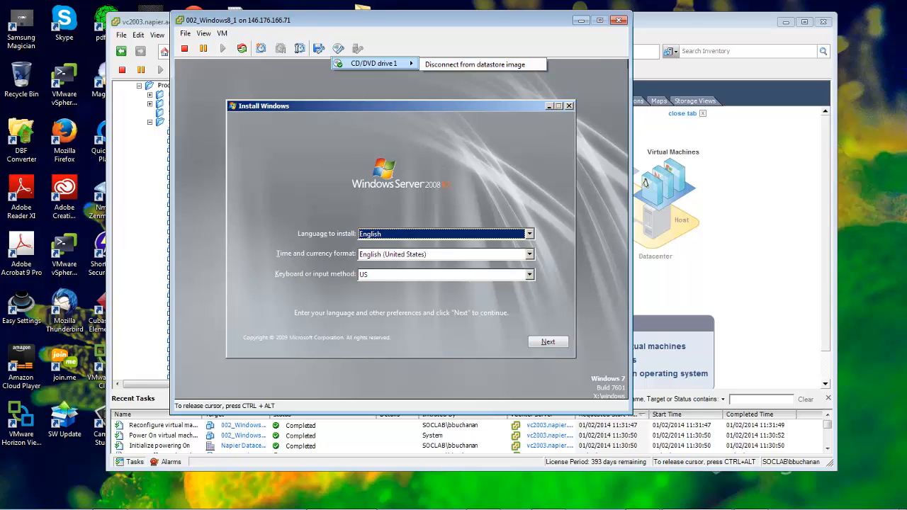
pyautogui.moveTo(595, 73)
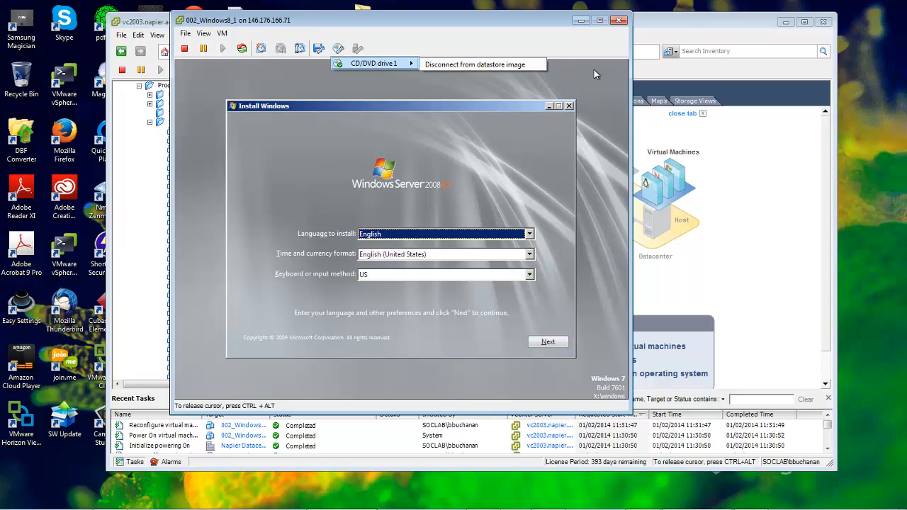